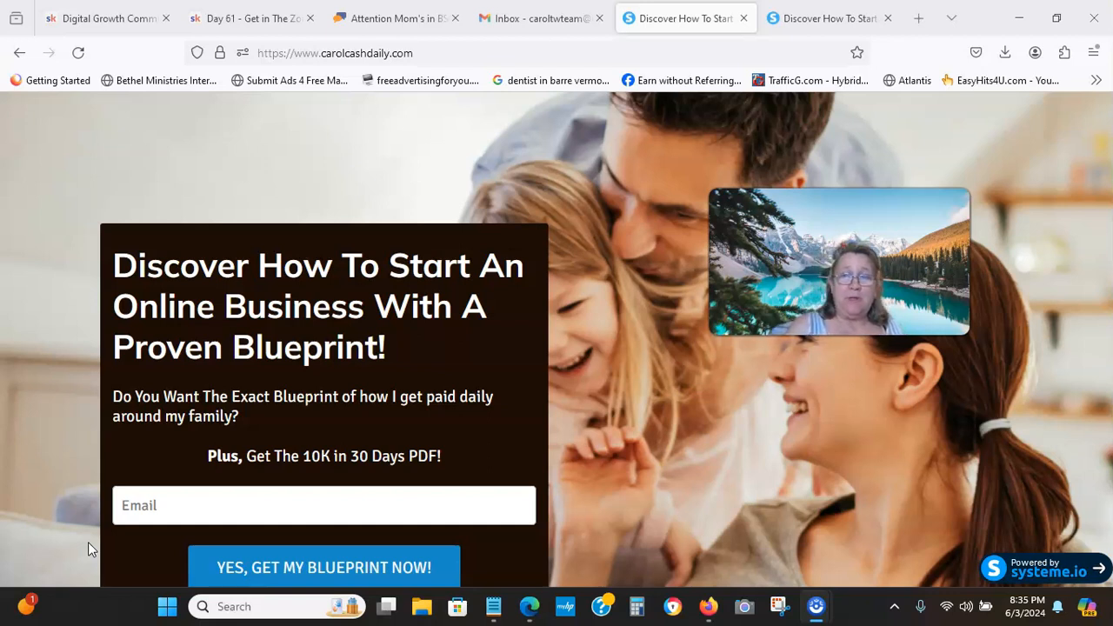
mouse_move(596, 326)
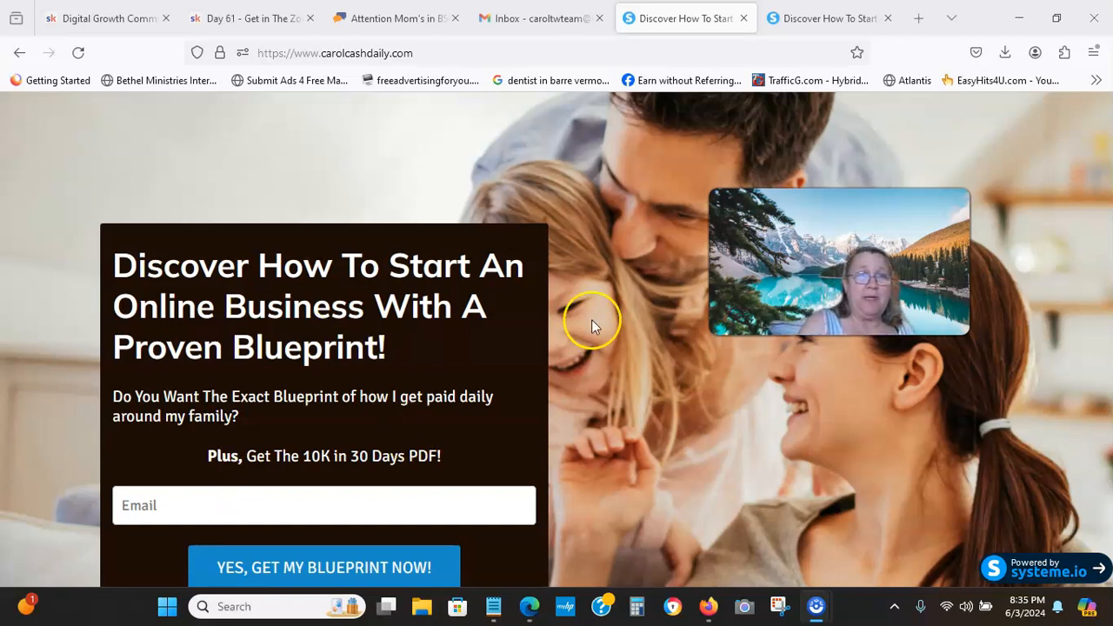
mouse_move(668, 329)
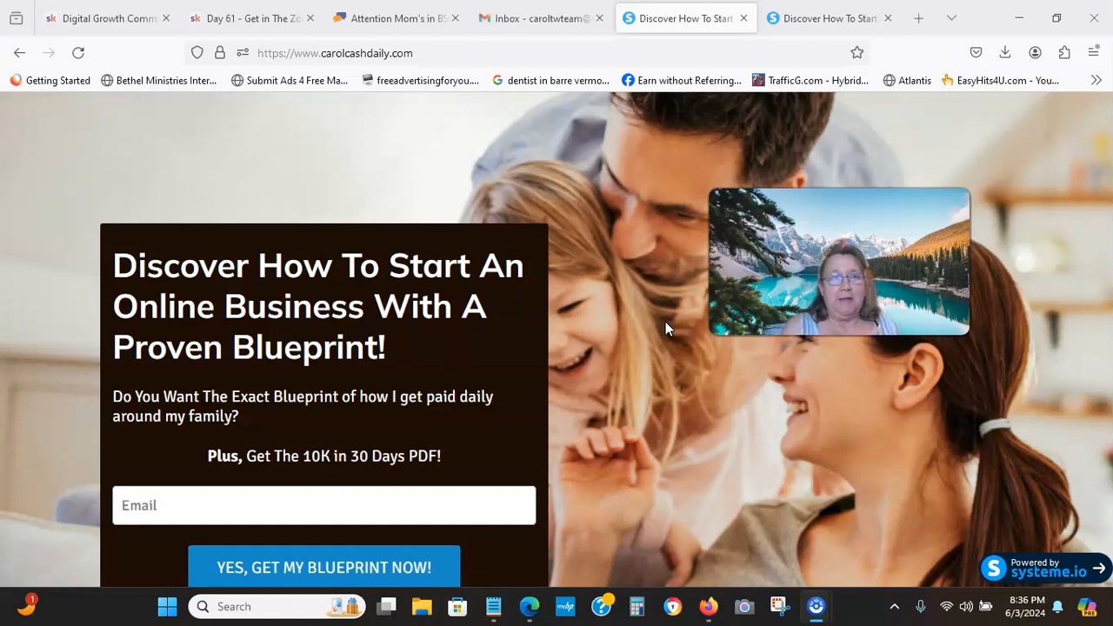
mouse_move(171, 113)
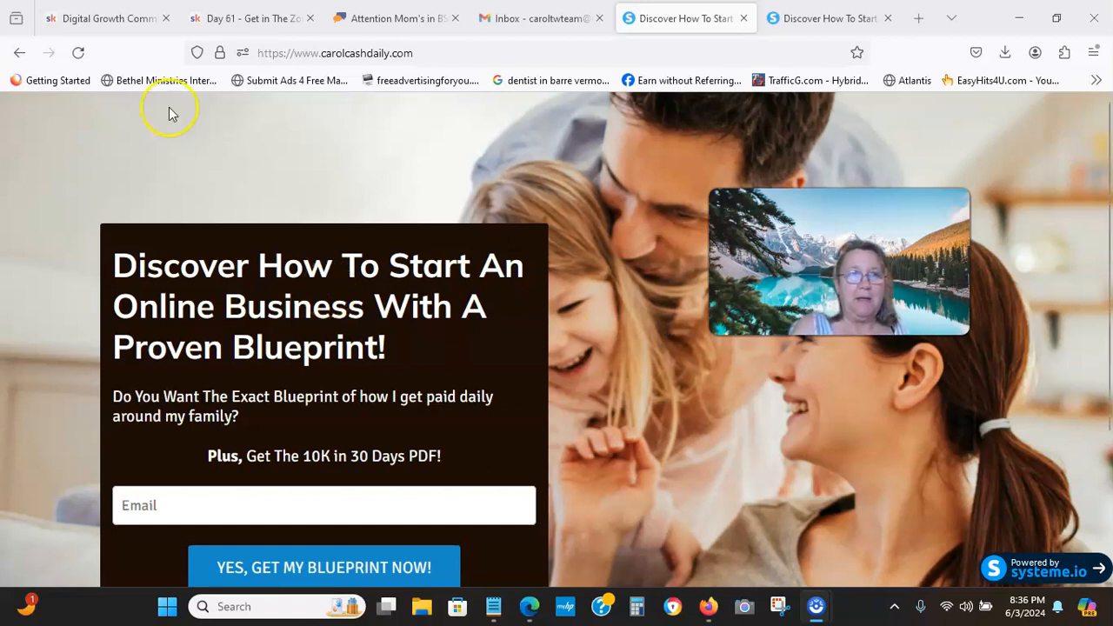
Step: Scroll through the Digital Growth Community's Wins success-story posts and back to the top
left_click(104, 17)
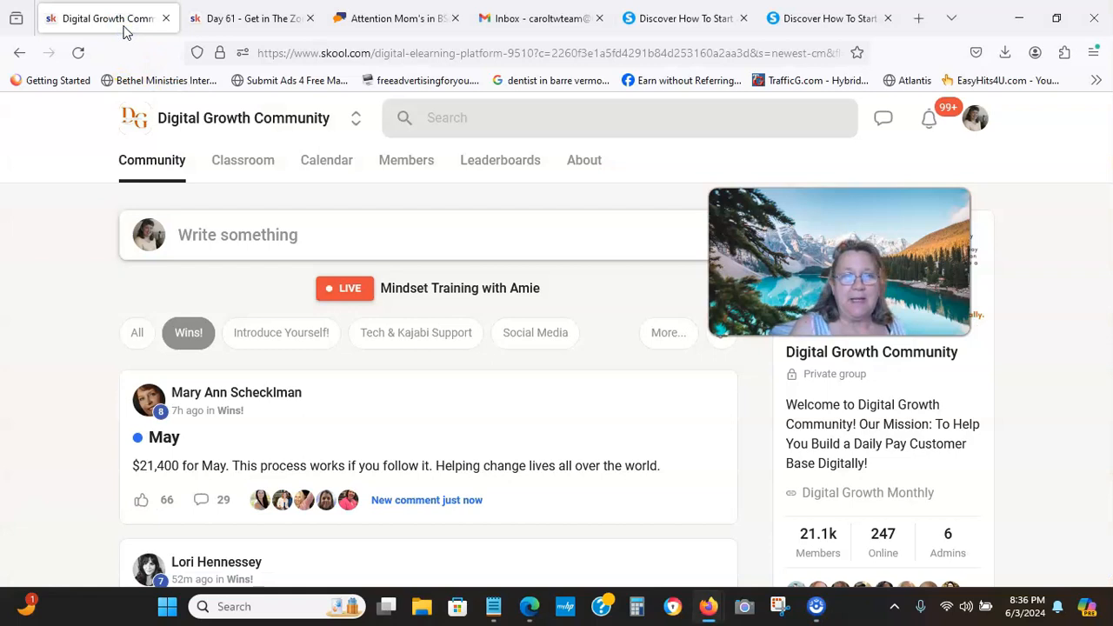
mouse_move(223, 203)
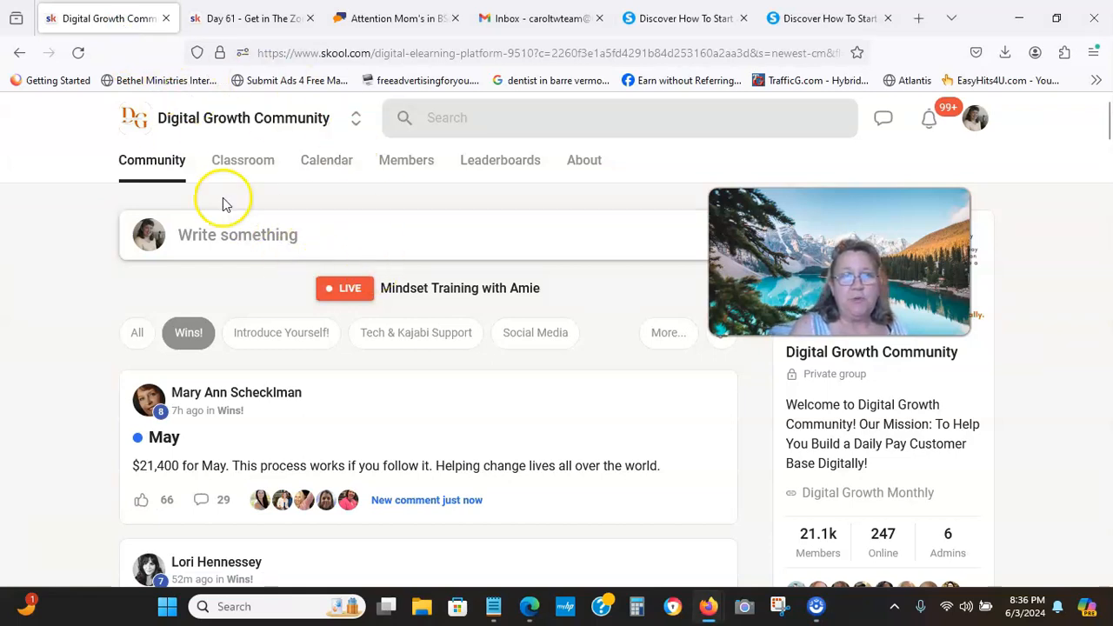
mouse_move(324, 240)
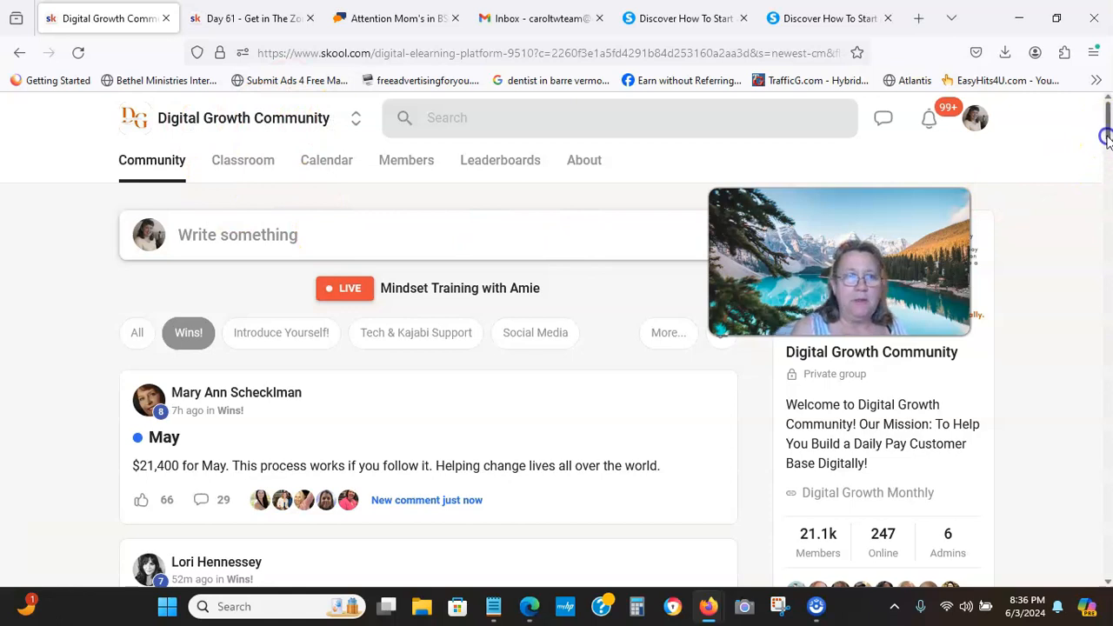
scroll("down", 3)
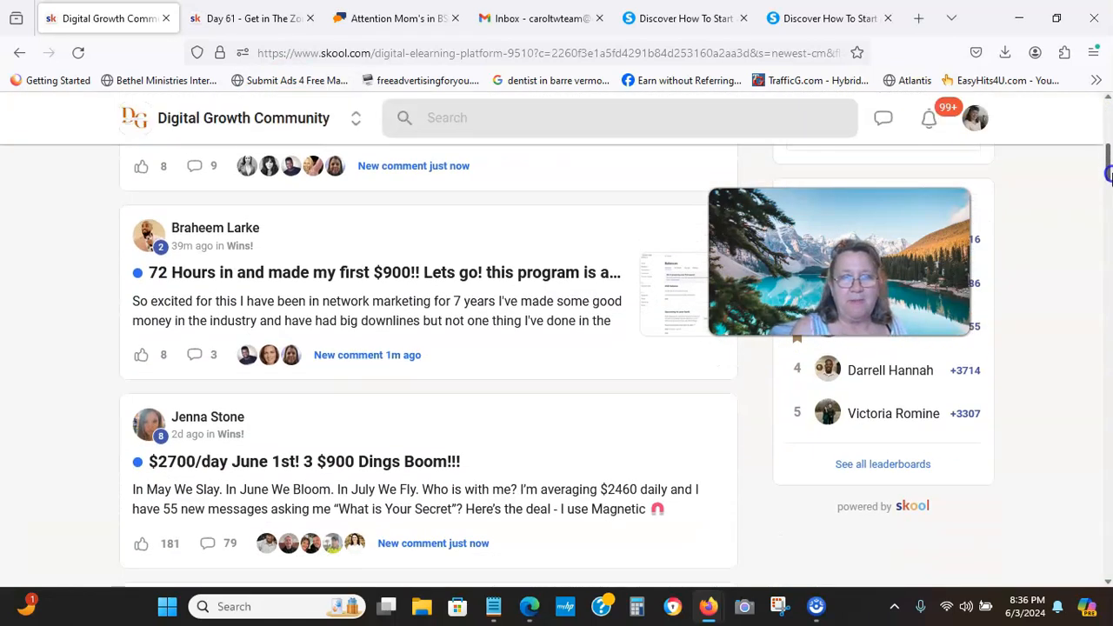
scroll("down", 3)
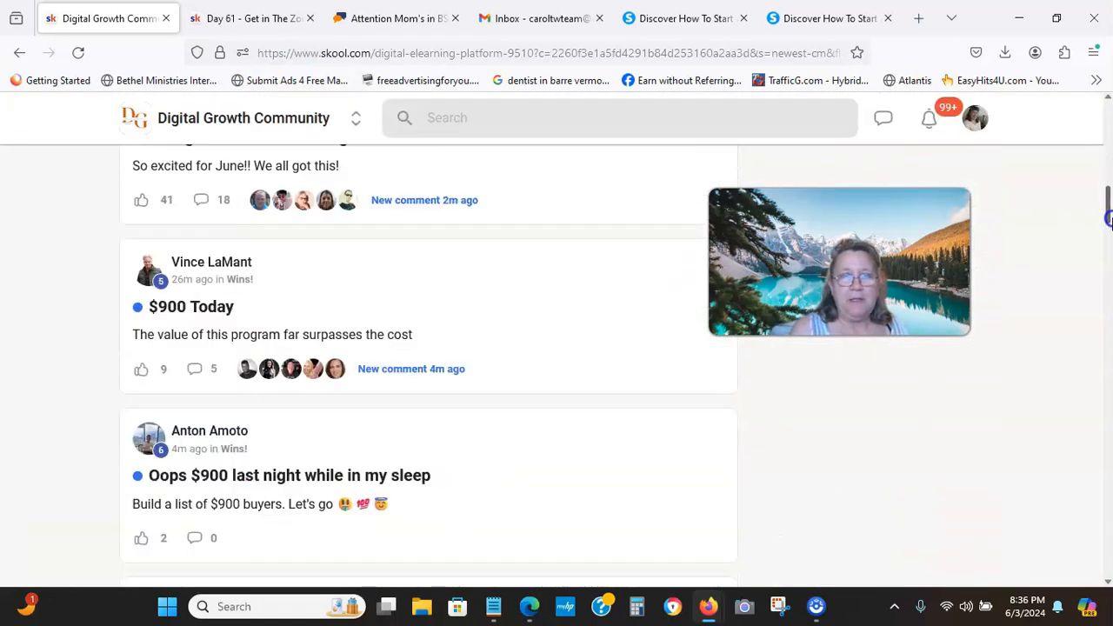
scroll("down", 3)
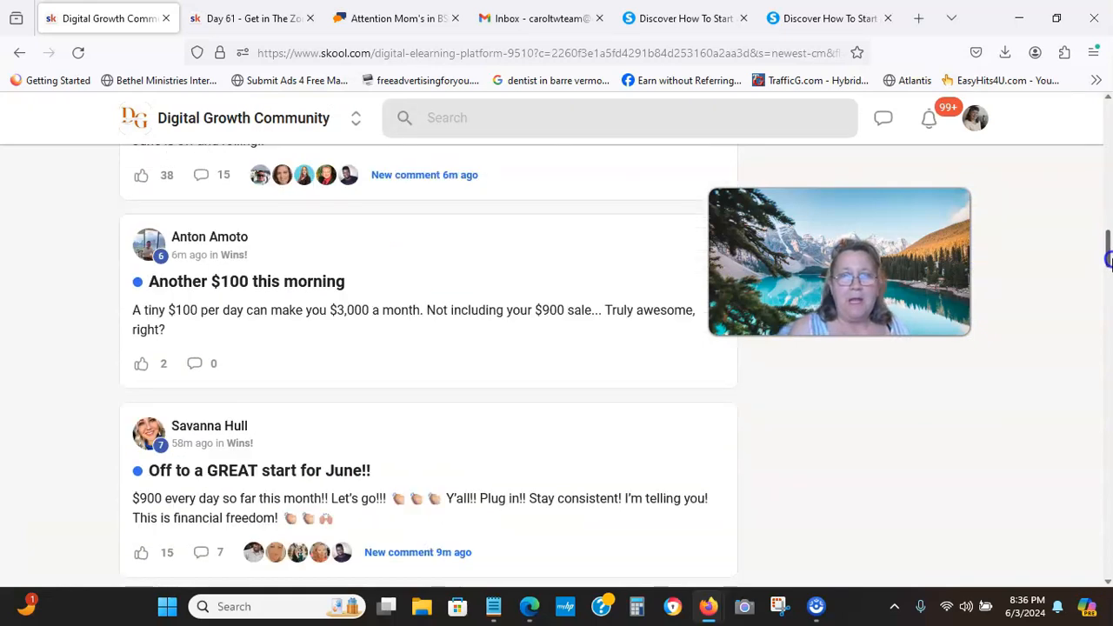
scroll("down", 3)
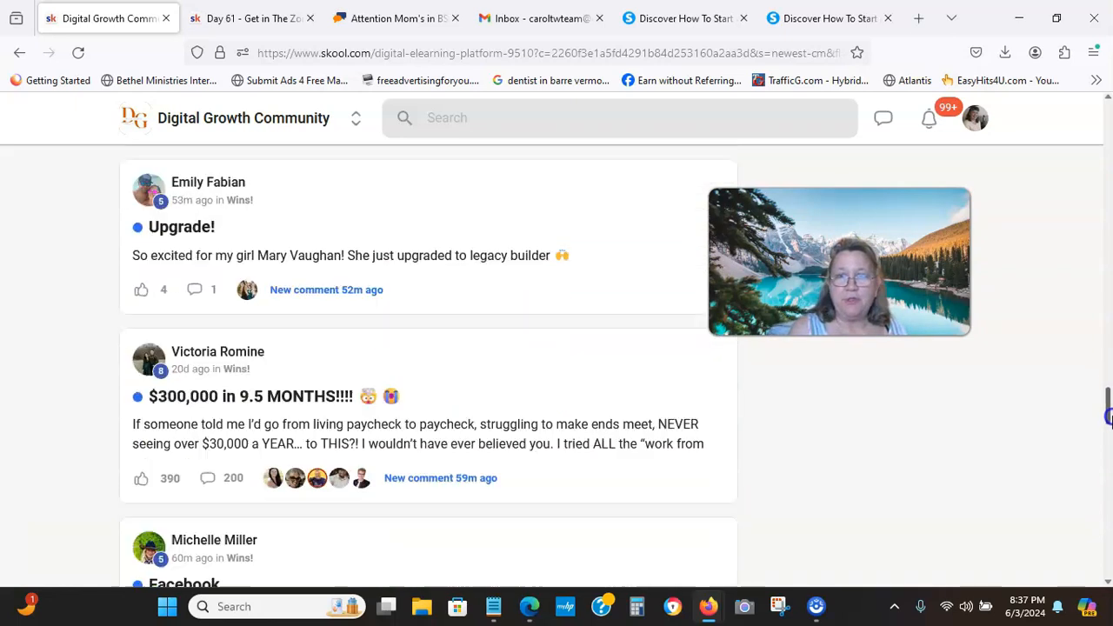
scroll("down", 3)
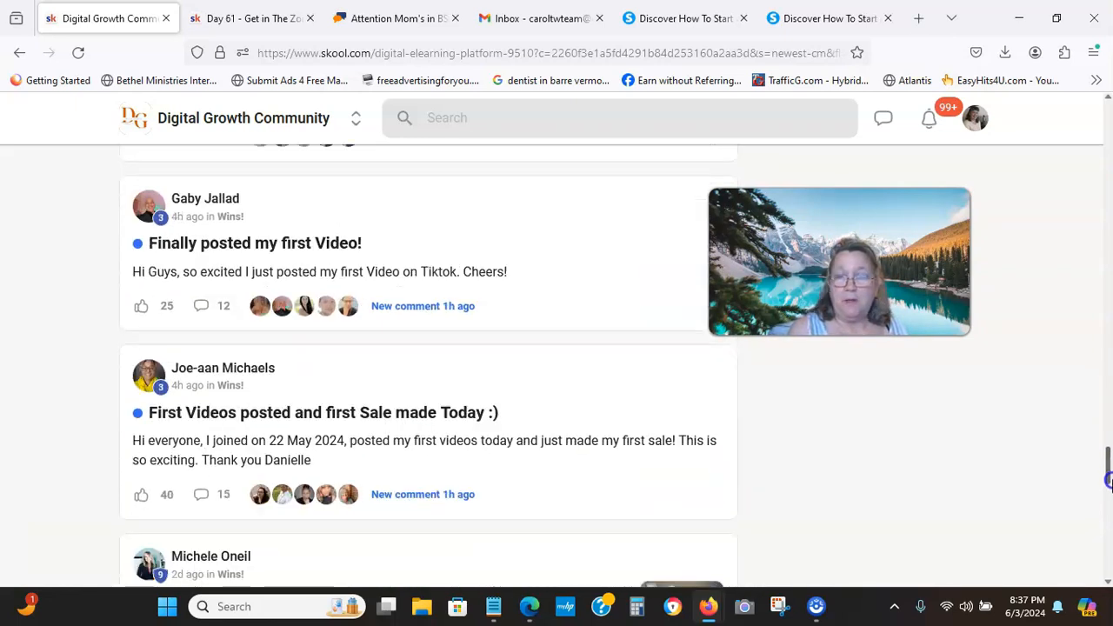
scroll("down", 3)
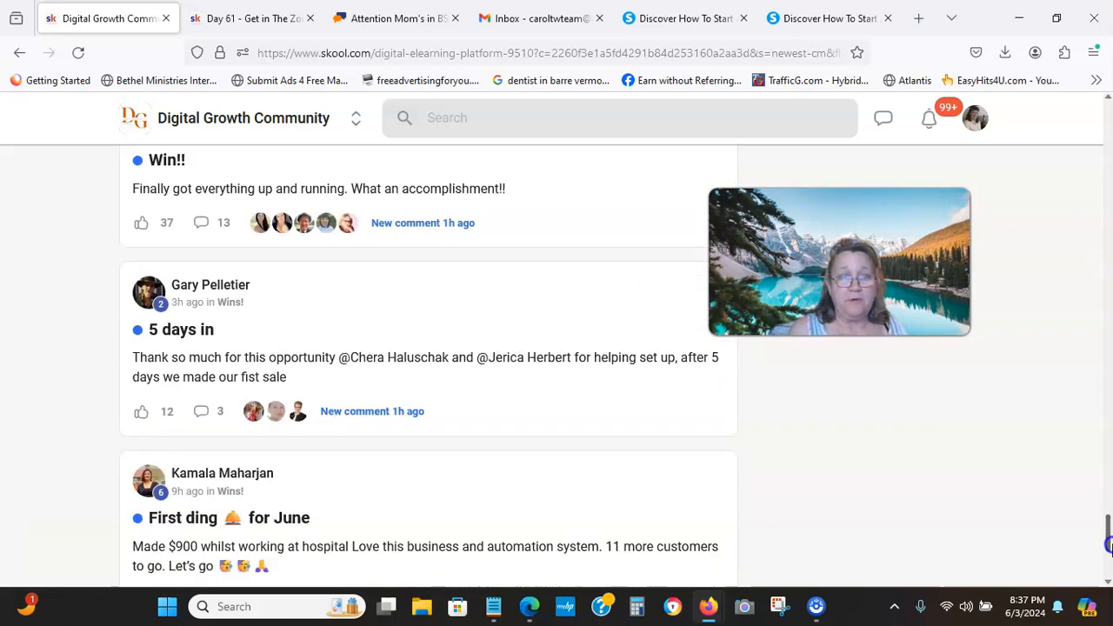
scroll("up", 3)
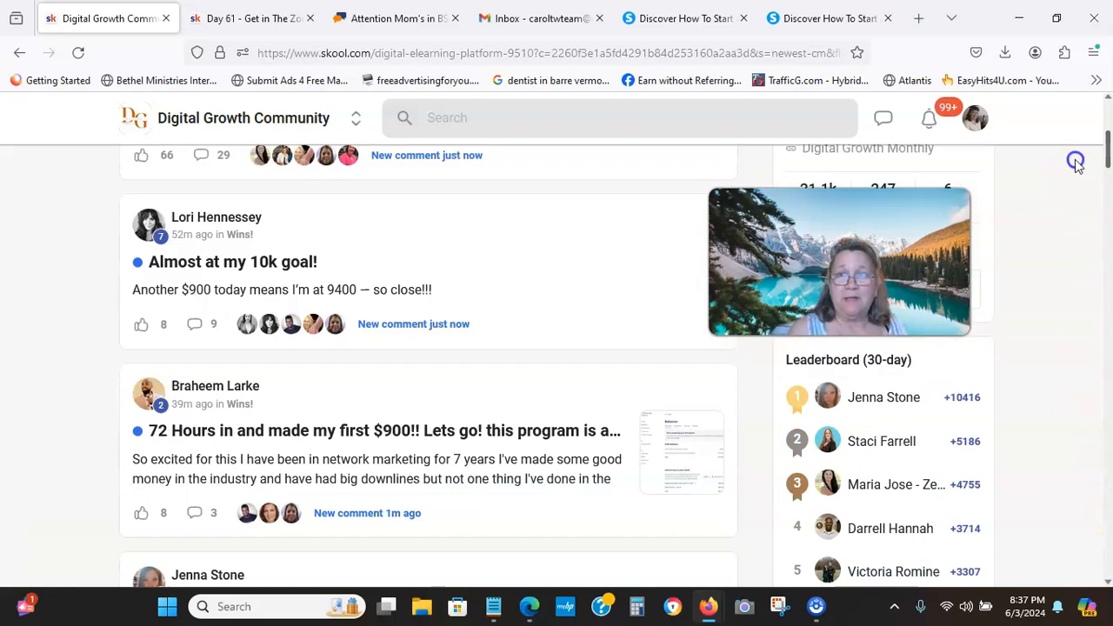
scroll("up", 3)
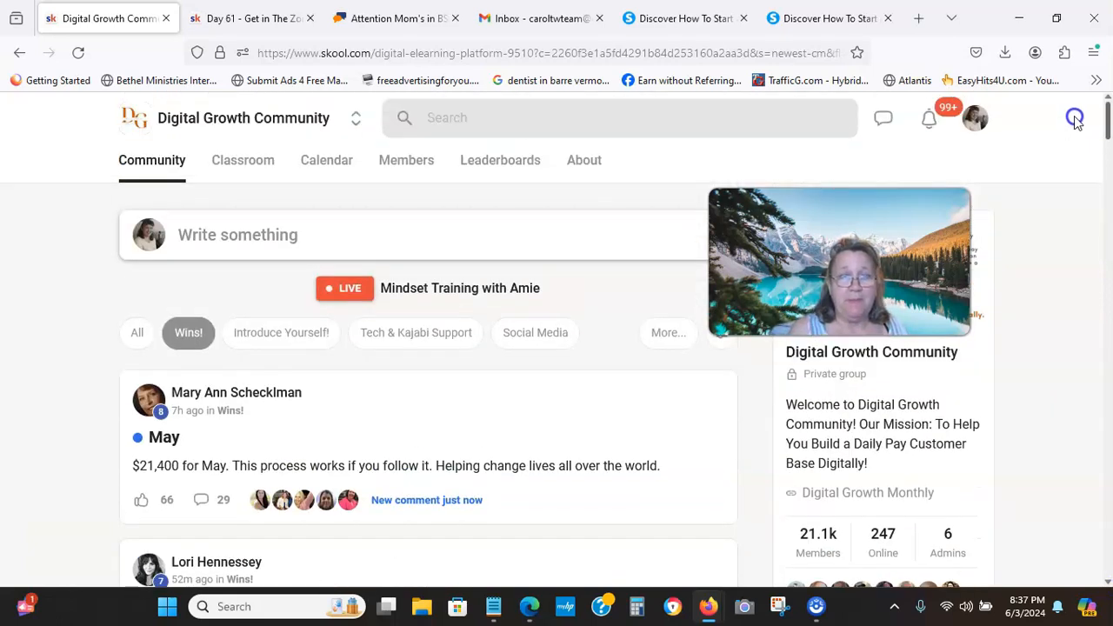
mouse_move(326, 160)
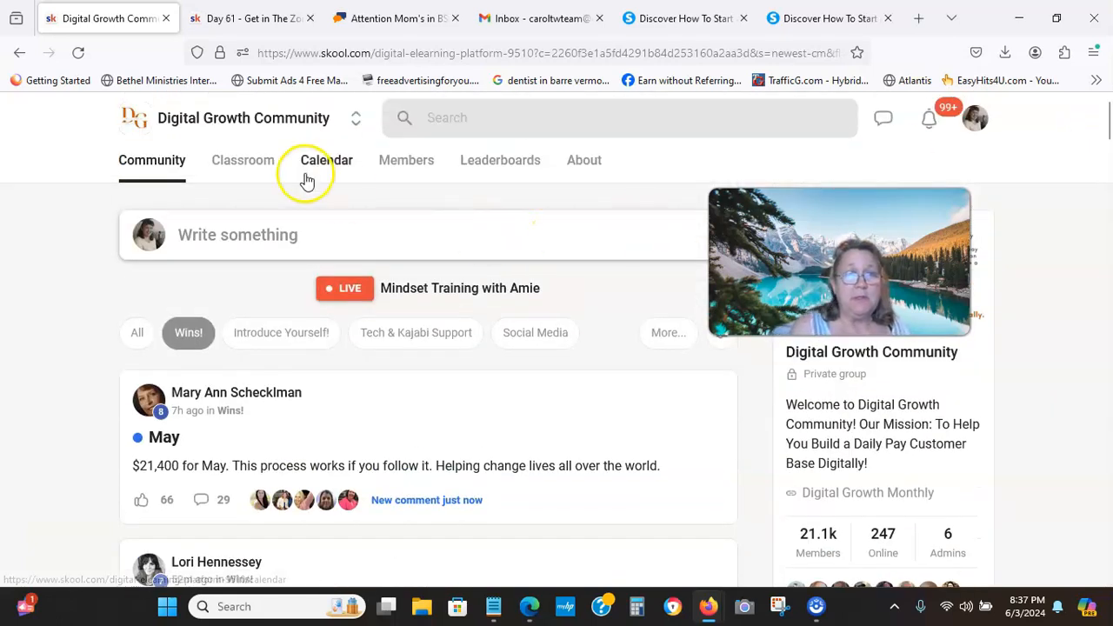
Step: Switch to the Day 61 - Get in The Zone lesson and open the community Classroom
left_click(252, 17)
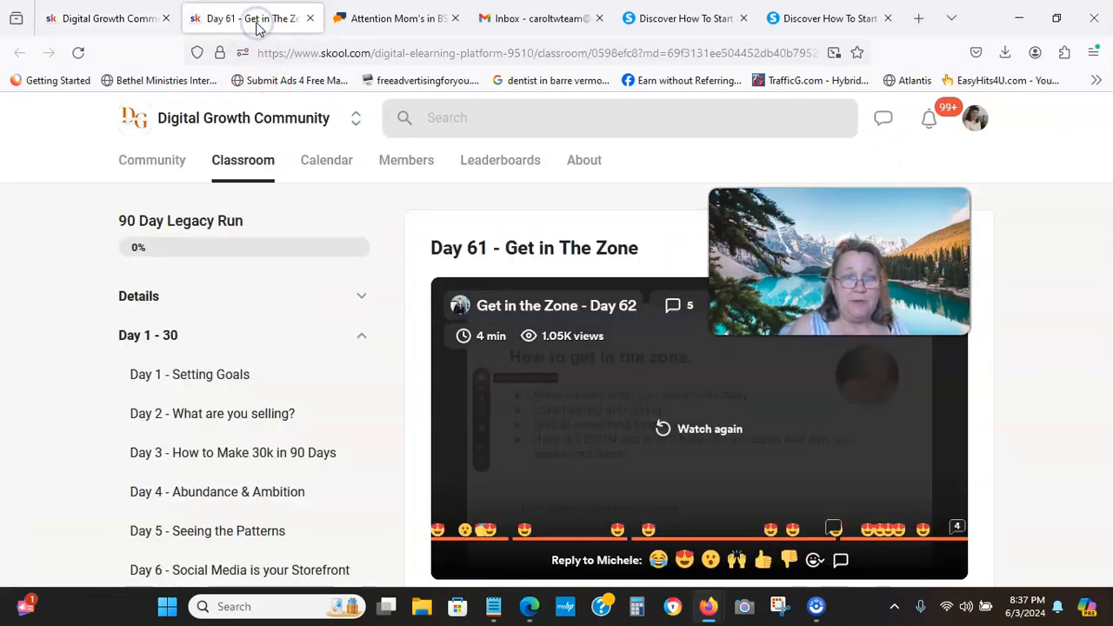
mouse_move(272, 189)
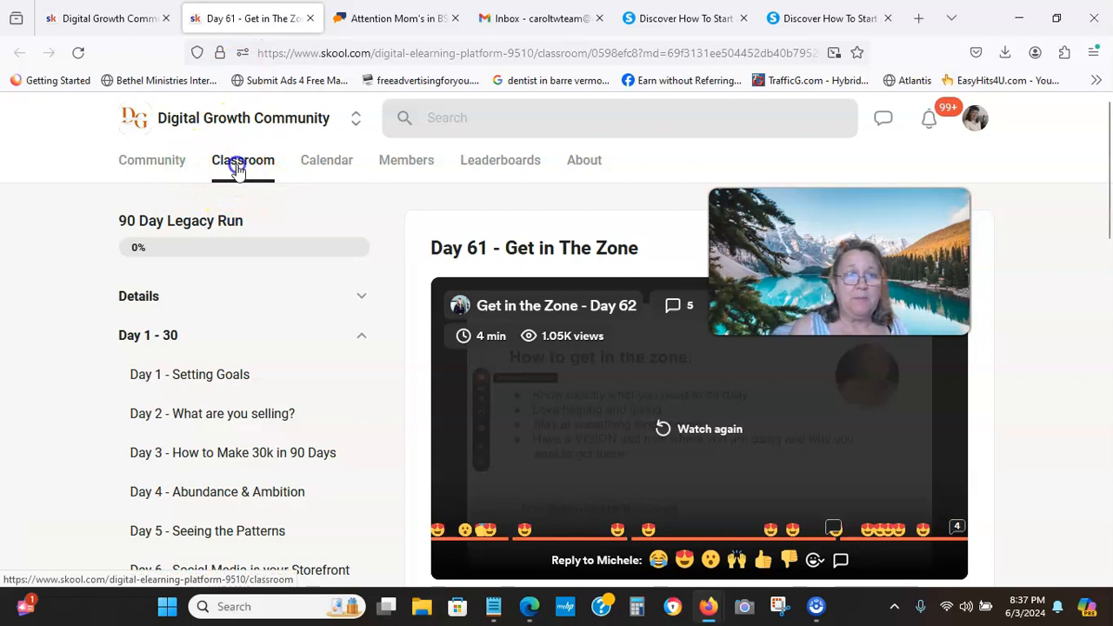
left_click(243, 160)
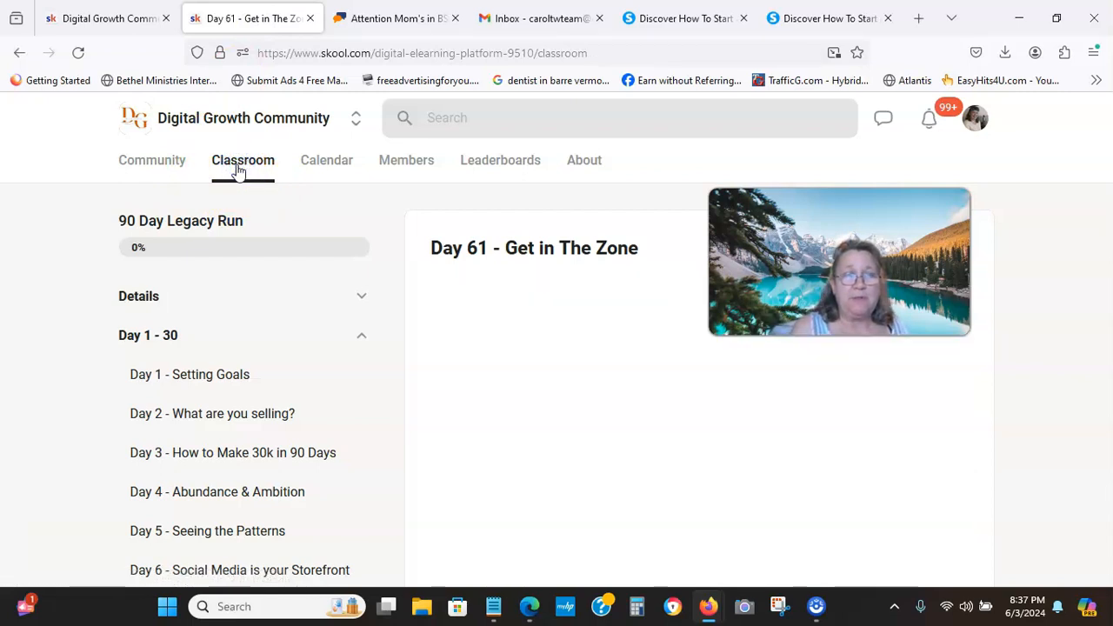
Step: Scroll down through all of the Digital Growth Community's Classroom course cards
left_click(243, 160)
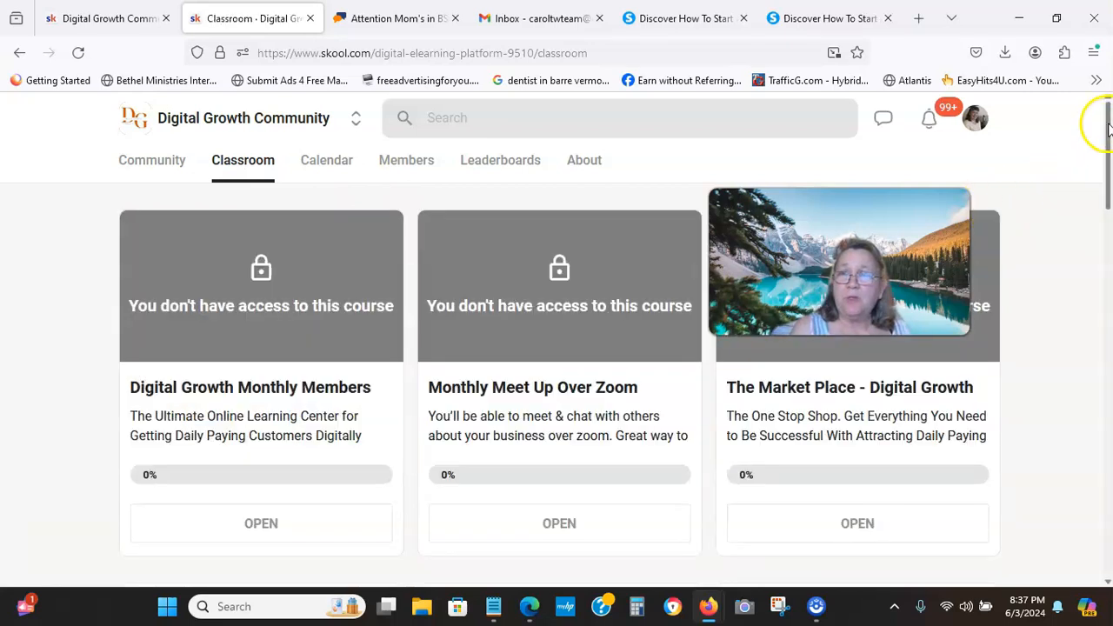
scroll("down", 3)
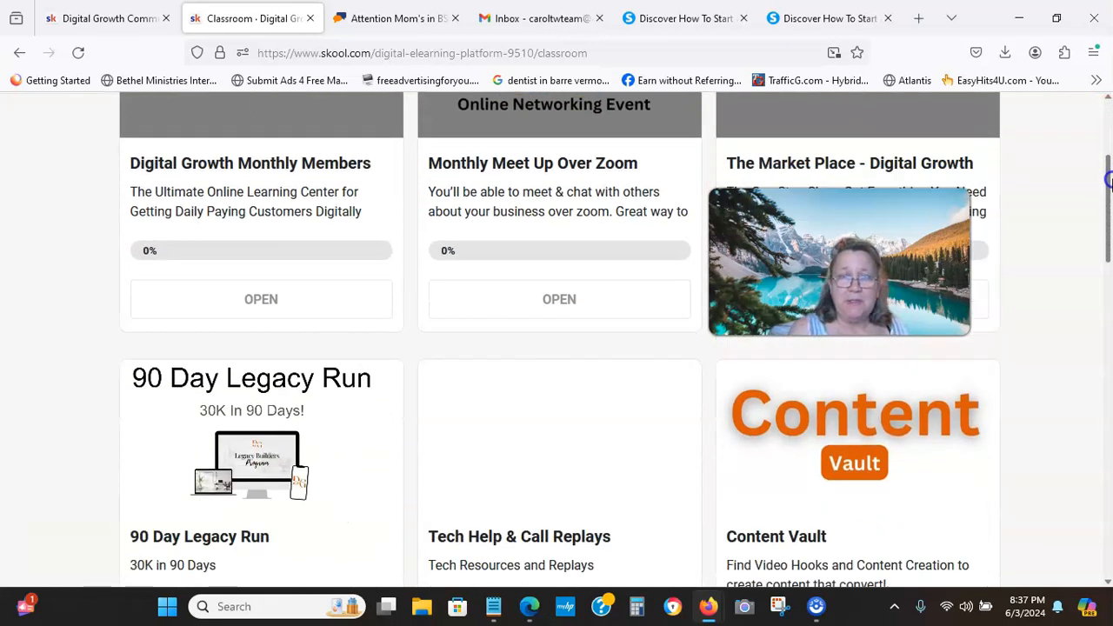
scroll("down", 3)
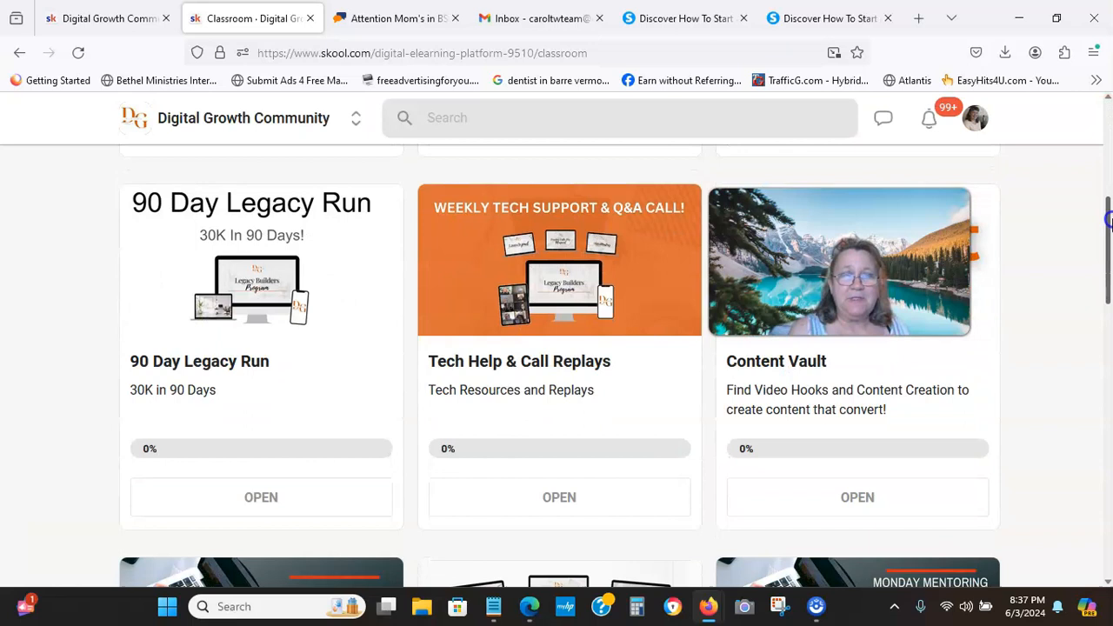
scroll("down", 3)
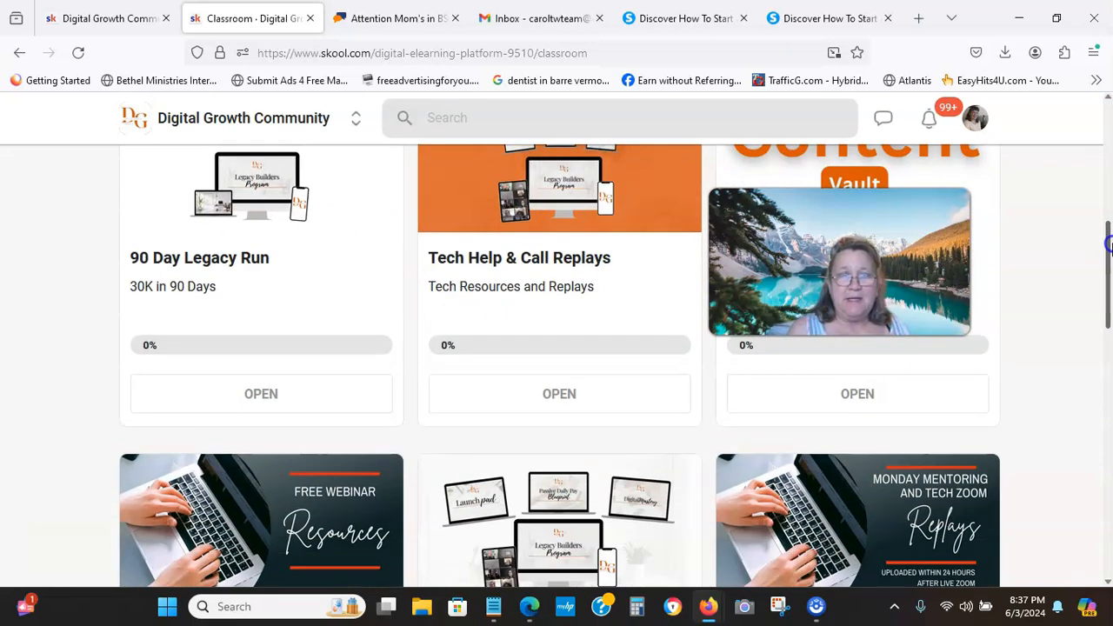
scroll("down", 3)
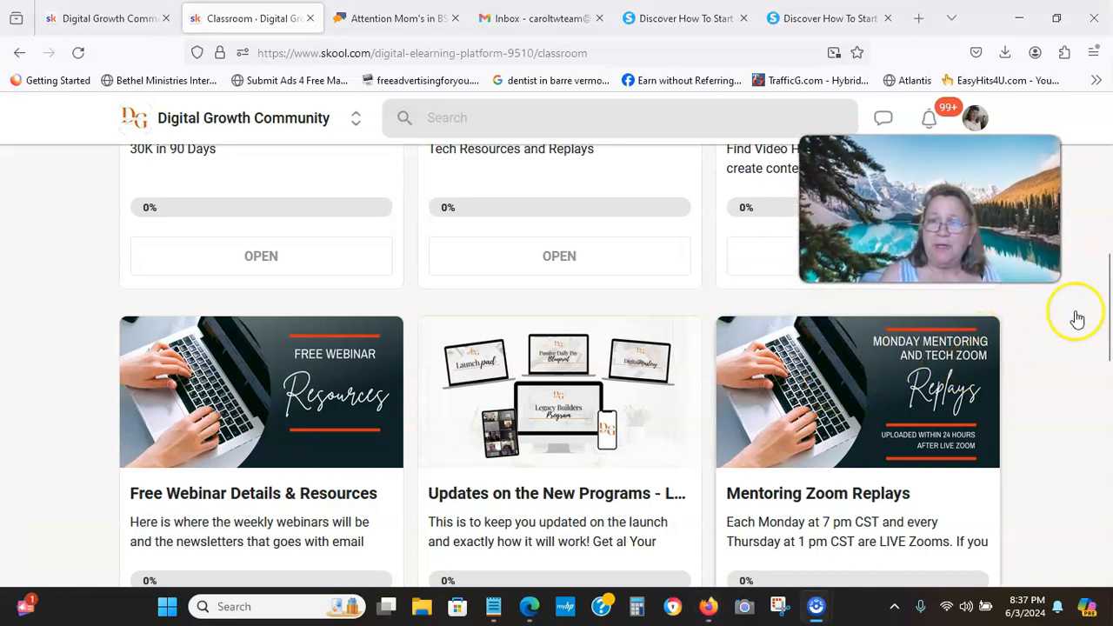
scroll("down", 3)
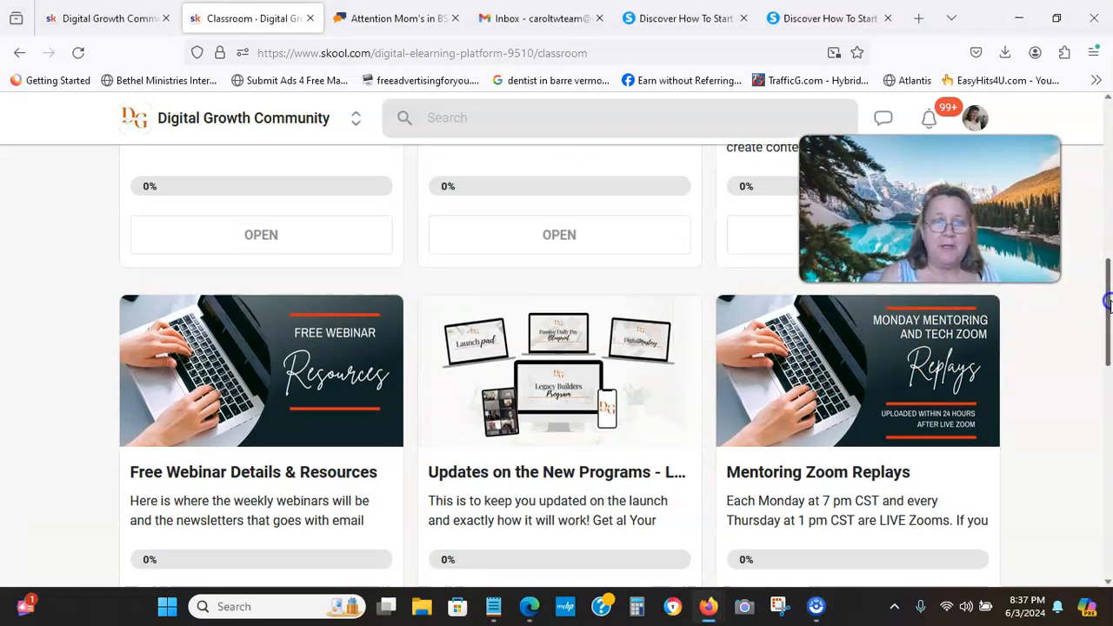
scroll("down", 3)
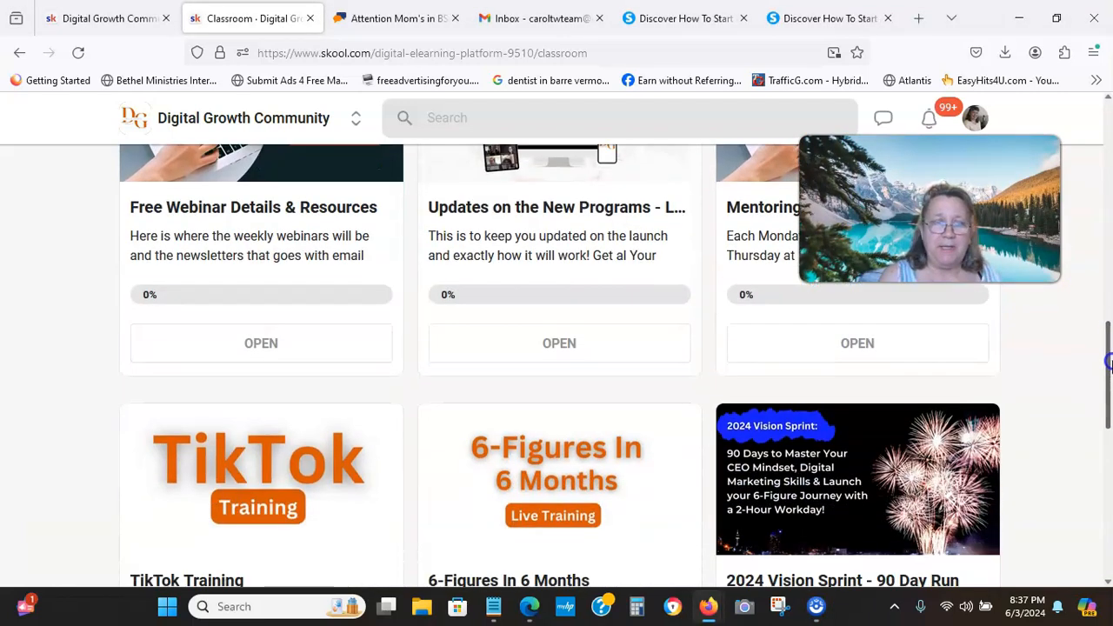
scroll("down", 3)
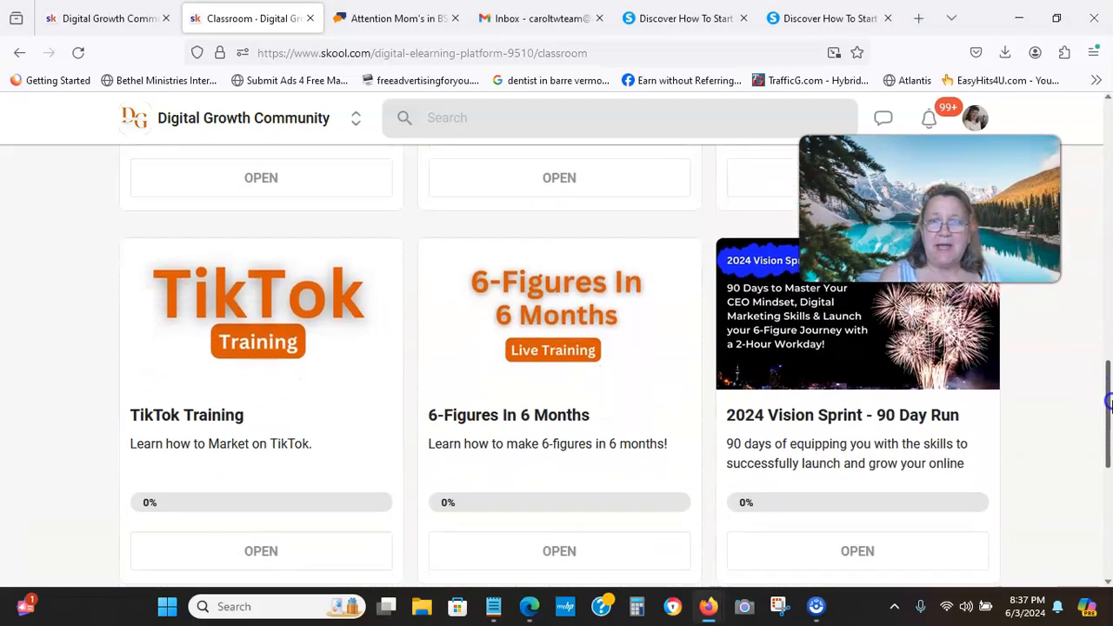
scroll("down", 3)
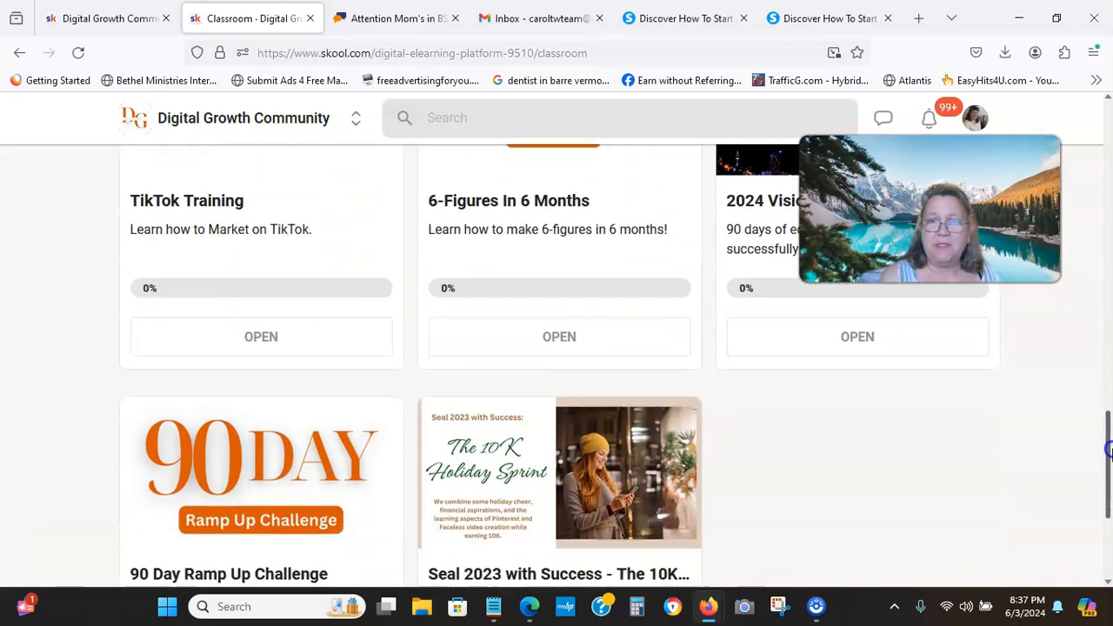
Step: Scroll back up and bring up the posted ClassifiedAds.com ad
scroll("up", 3)
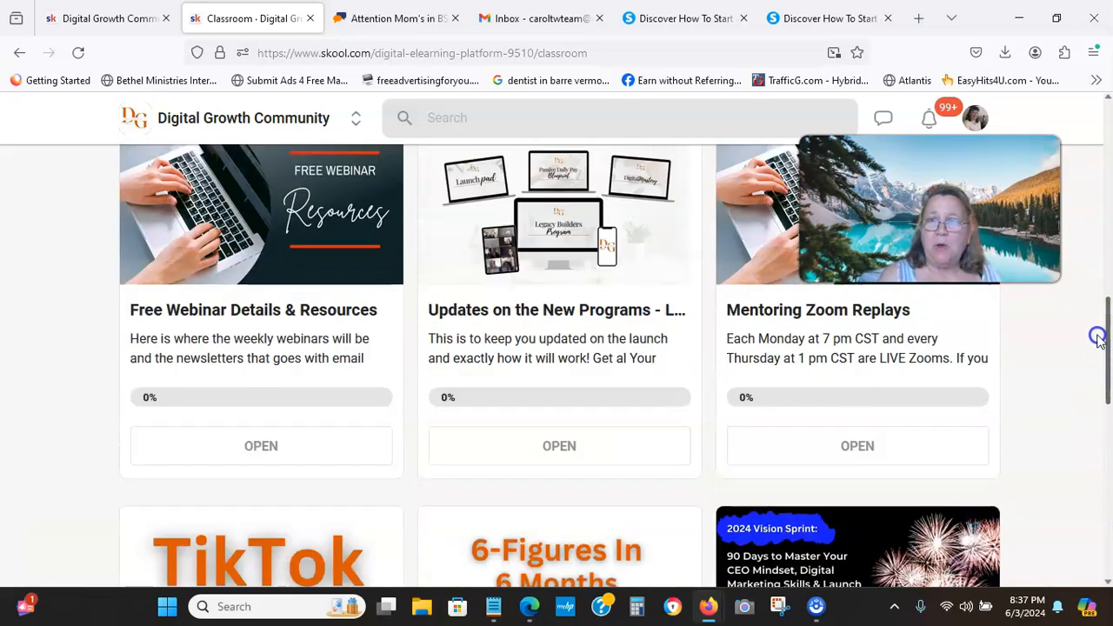
scroll("up", 3)
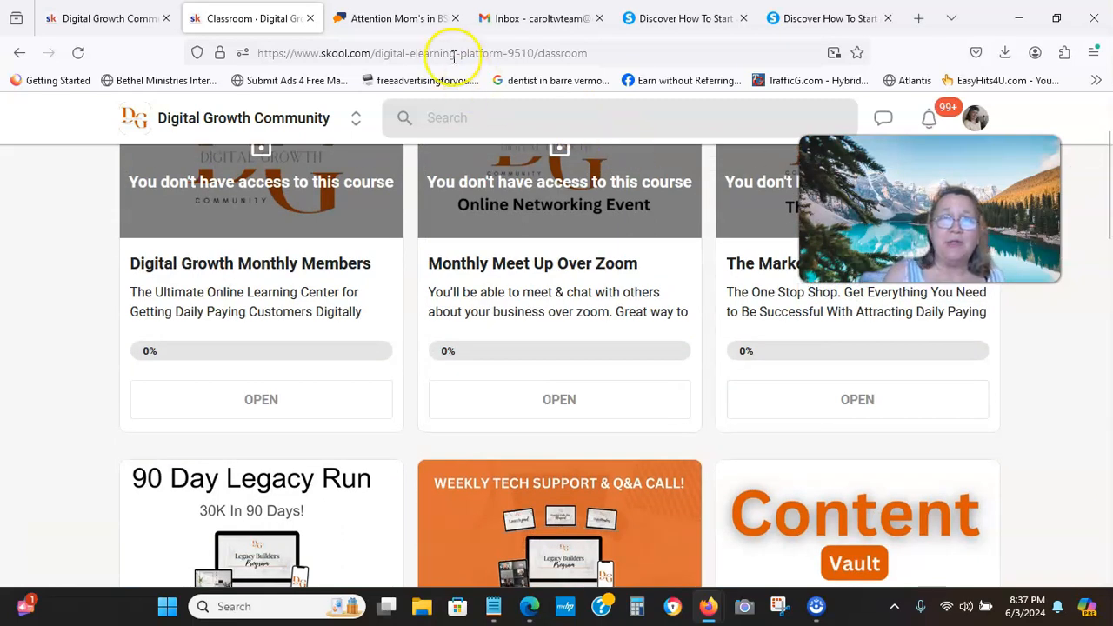
left_click(396, 17)
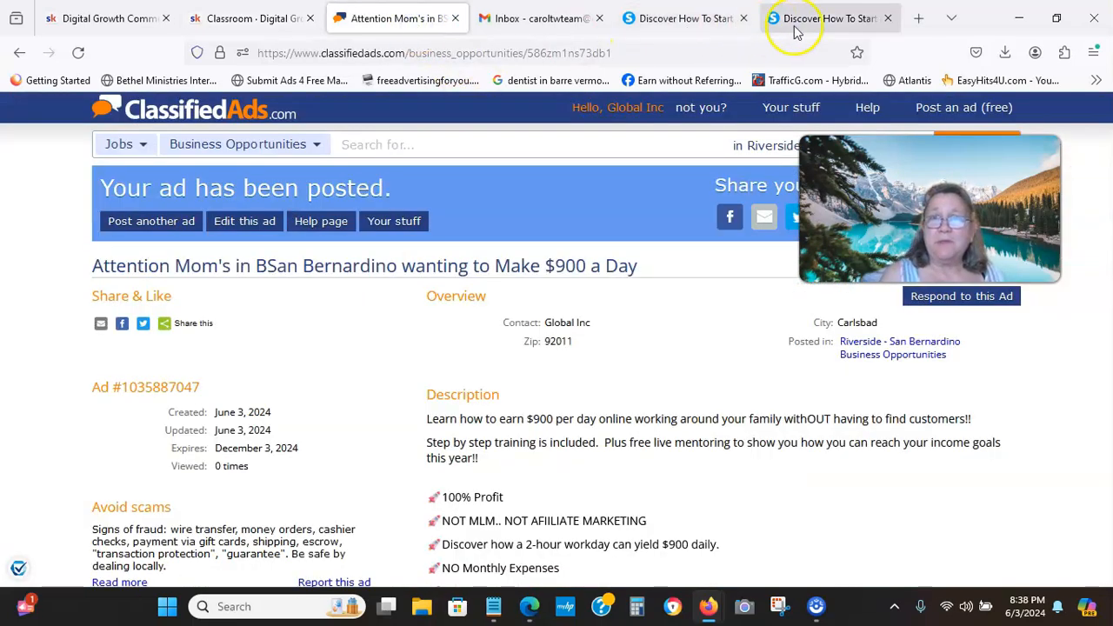
Step: Switch to the 'Discover How To Start' opt-in landing page tab
left_click(826, 17)
type("https://www.carolcashdaily.com/ty")
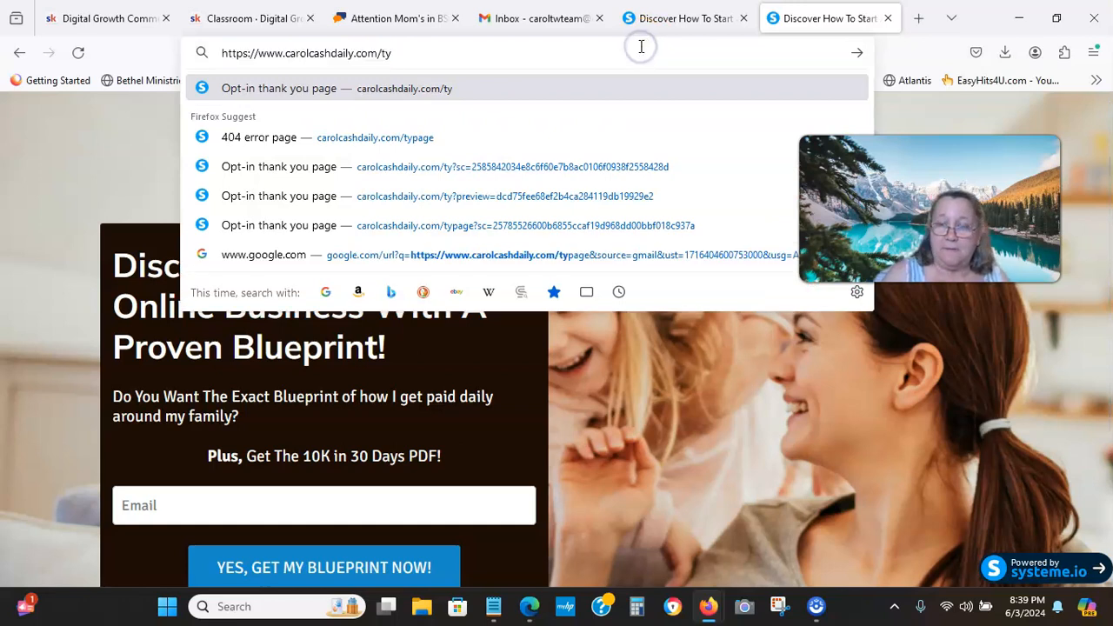
Step: Load the carolcashdaily.com/ty thank-you page and scroll down to its mentor video
left_click(681, 18)
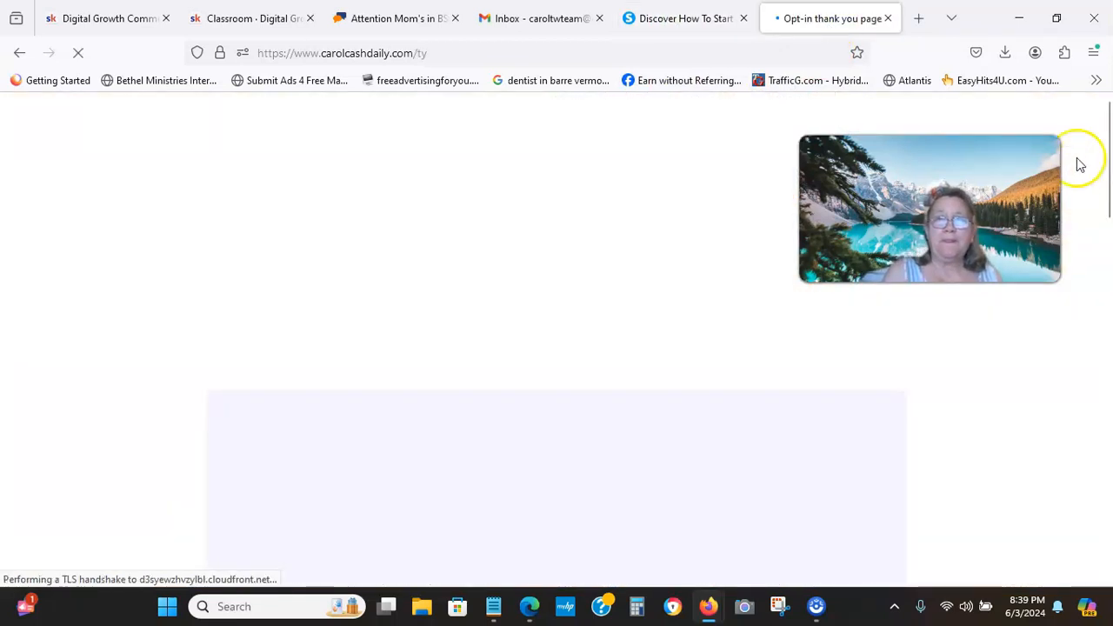
mouse_move(1081, 164)
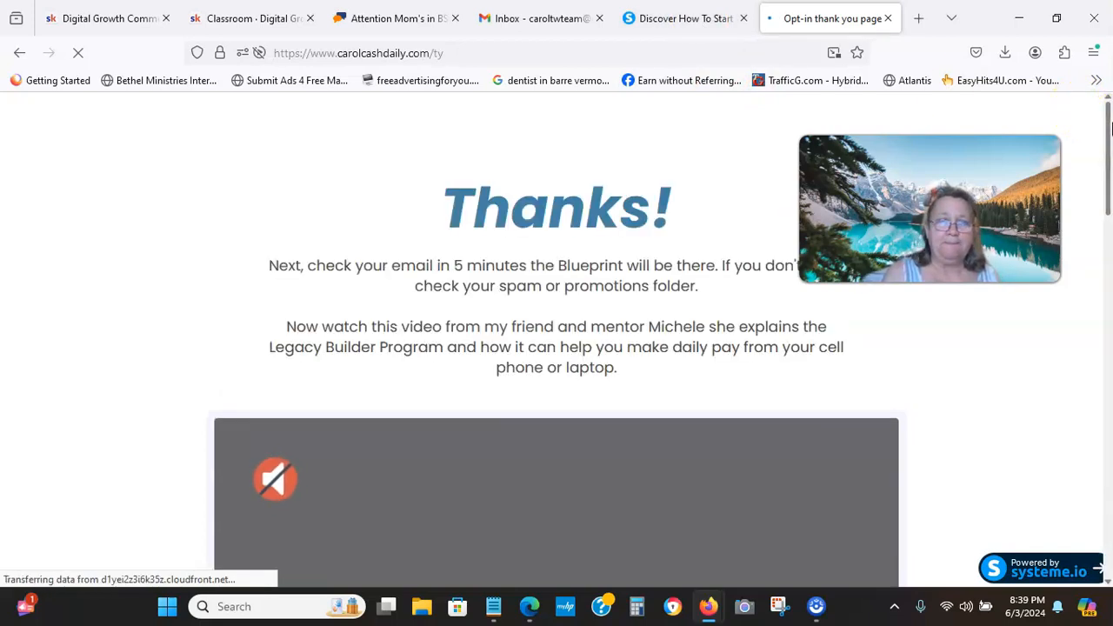
scroll("down", 3)
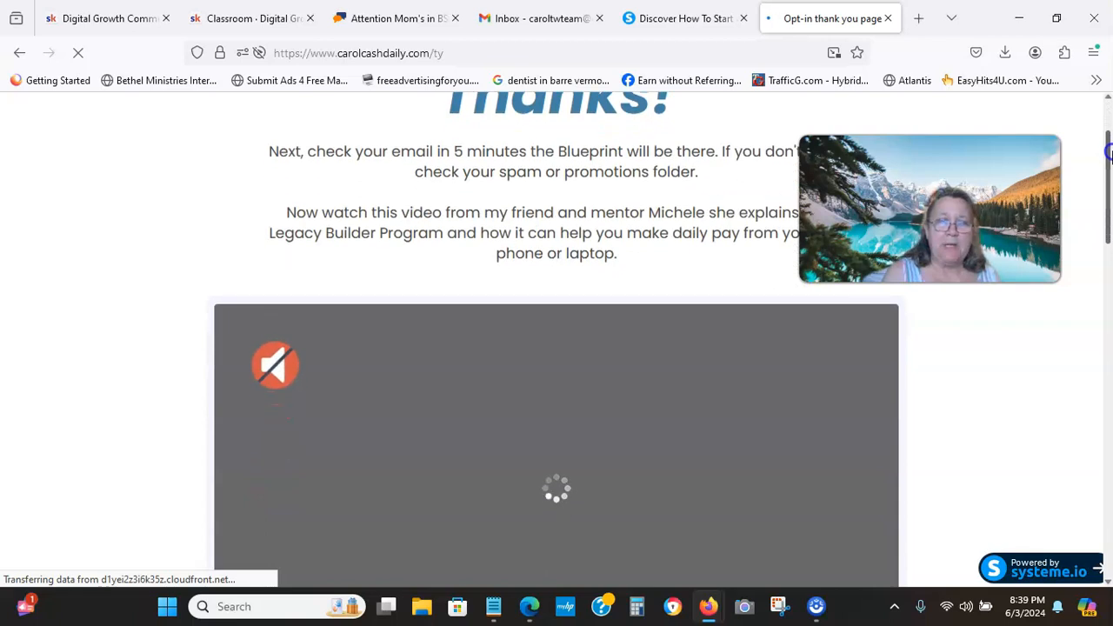
scroll("down", 3)
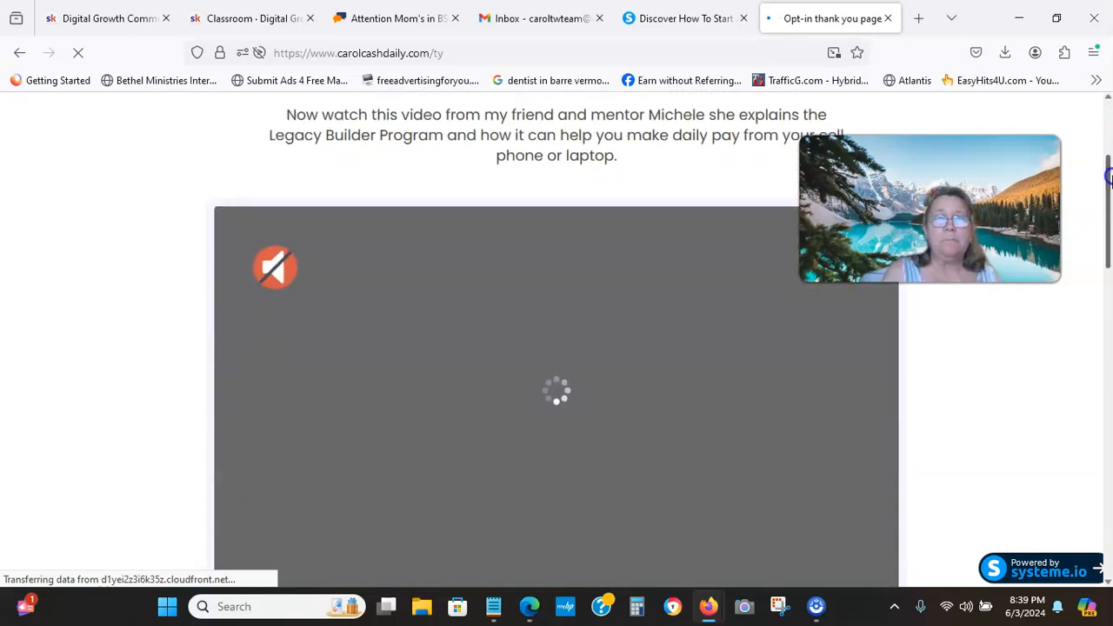
scroll("down", 3)
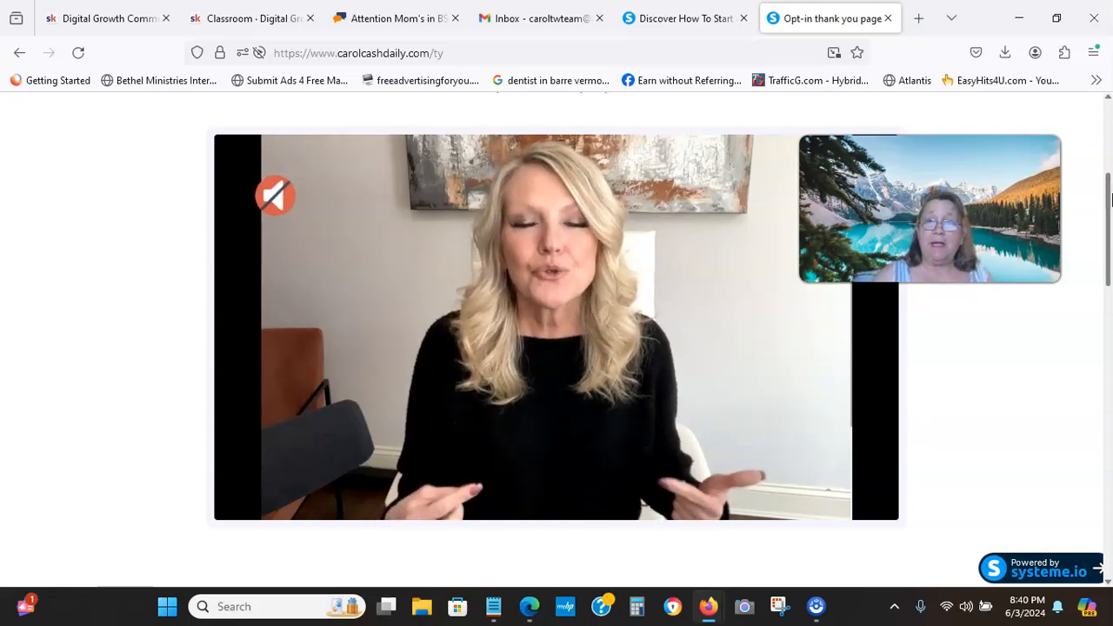
mouse_move(688, 18)
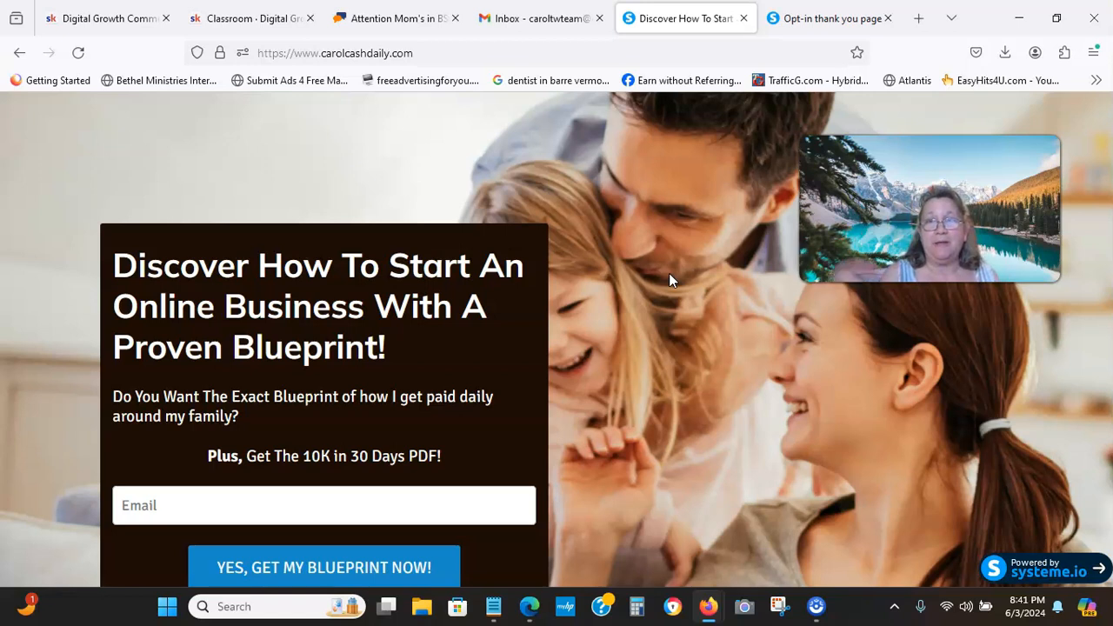
mouse_move(765, 74)
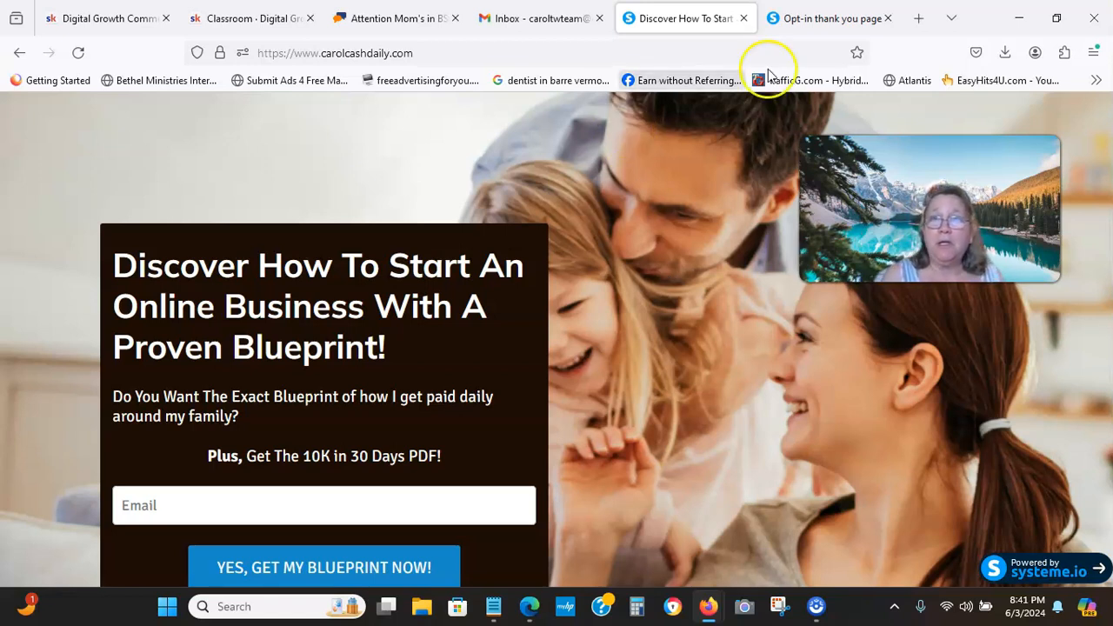
Step: Browse the opt-in thank-you page, then continue via 'YES! I'm ready' to the video page
left_click(822, 17)
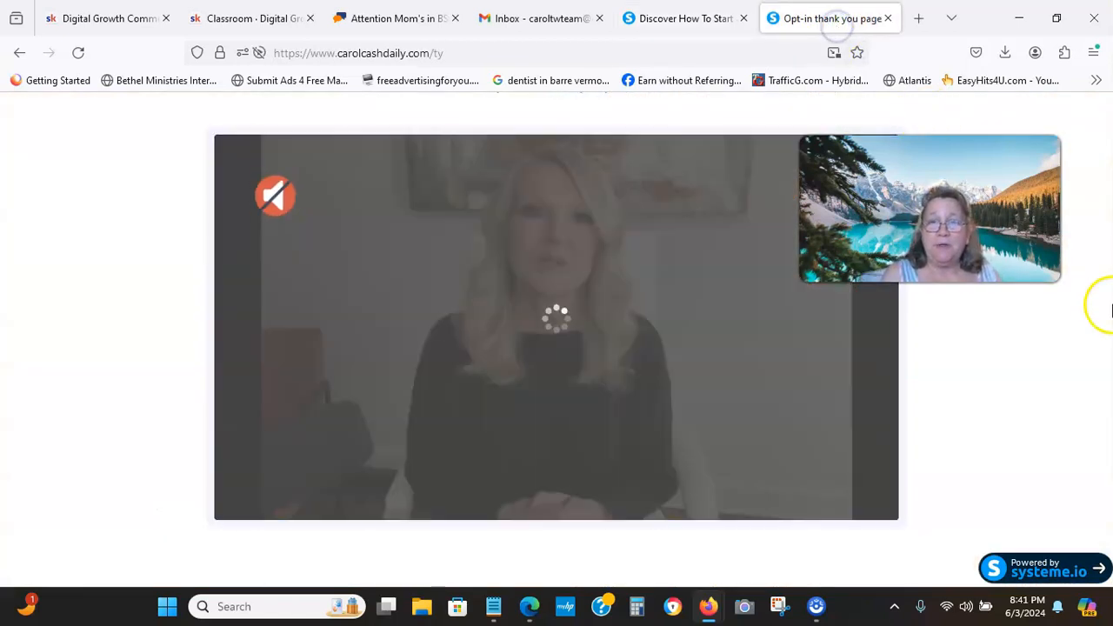
scroll("down", 3)
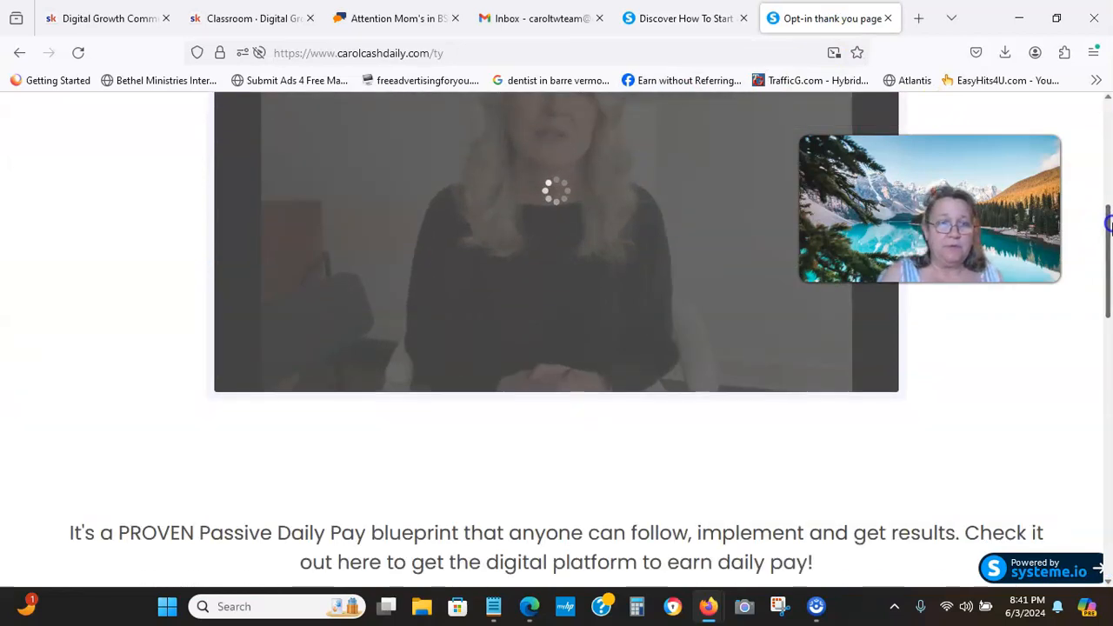
scroll("down", 3)
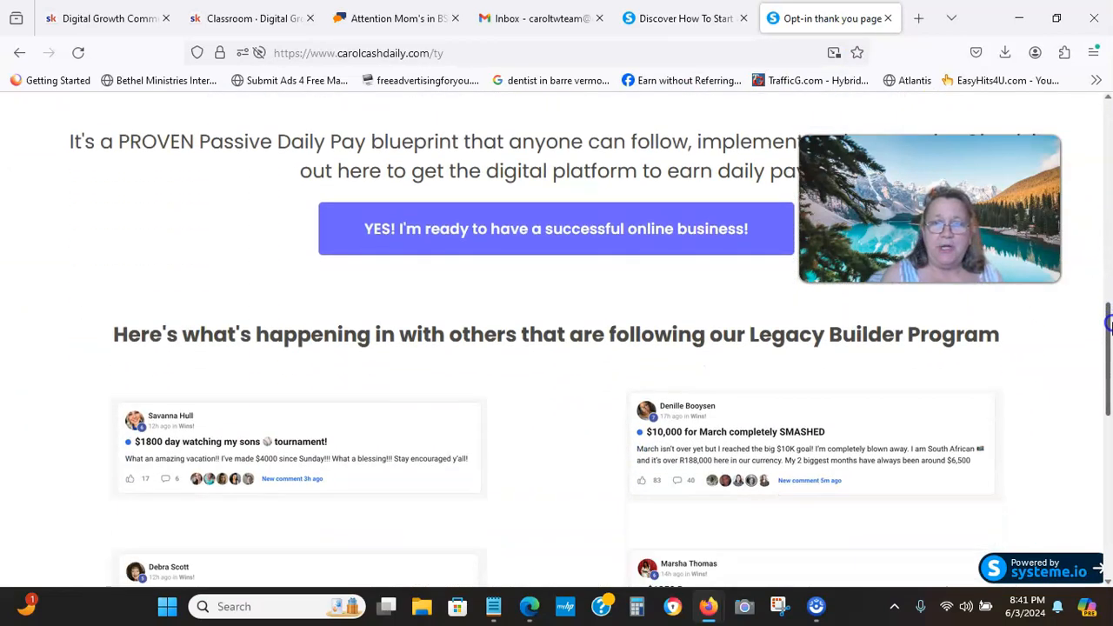
scroll("down", 3)
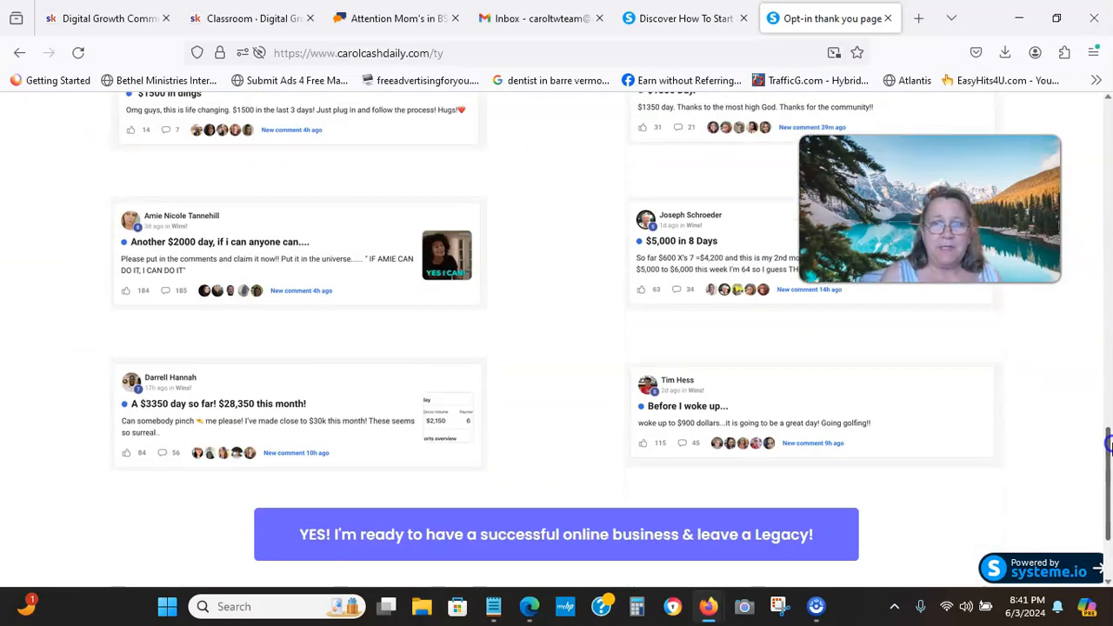
scroll("up", 3)
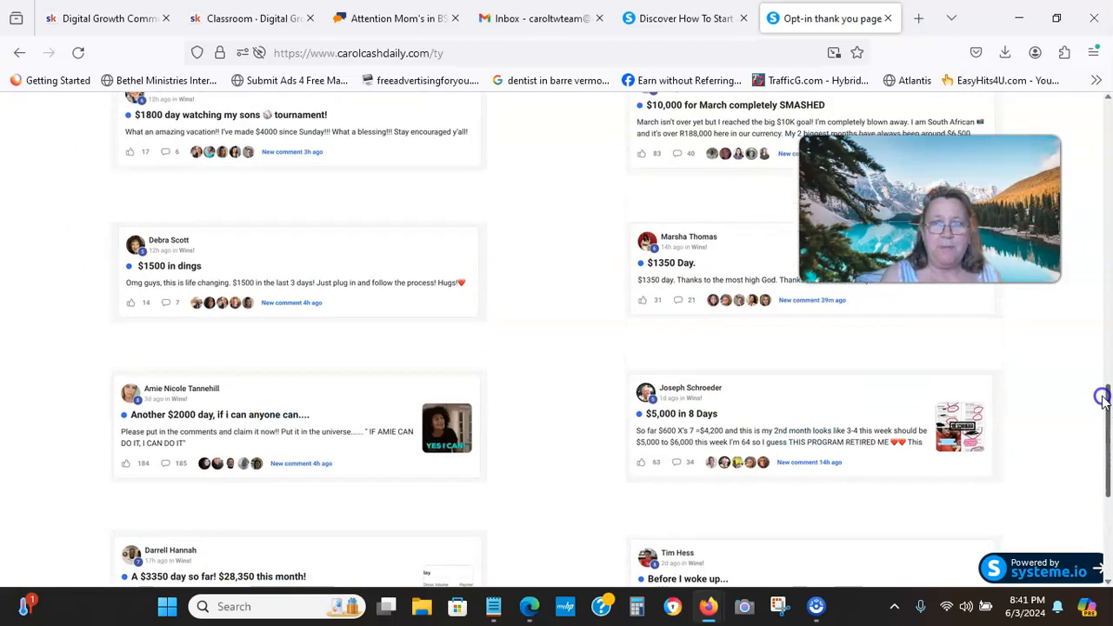
scroll("up", 3)
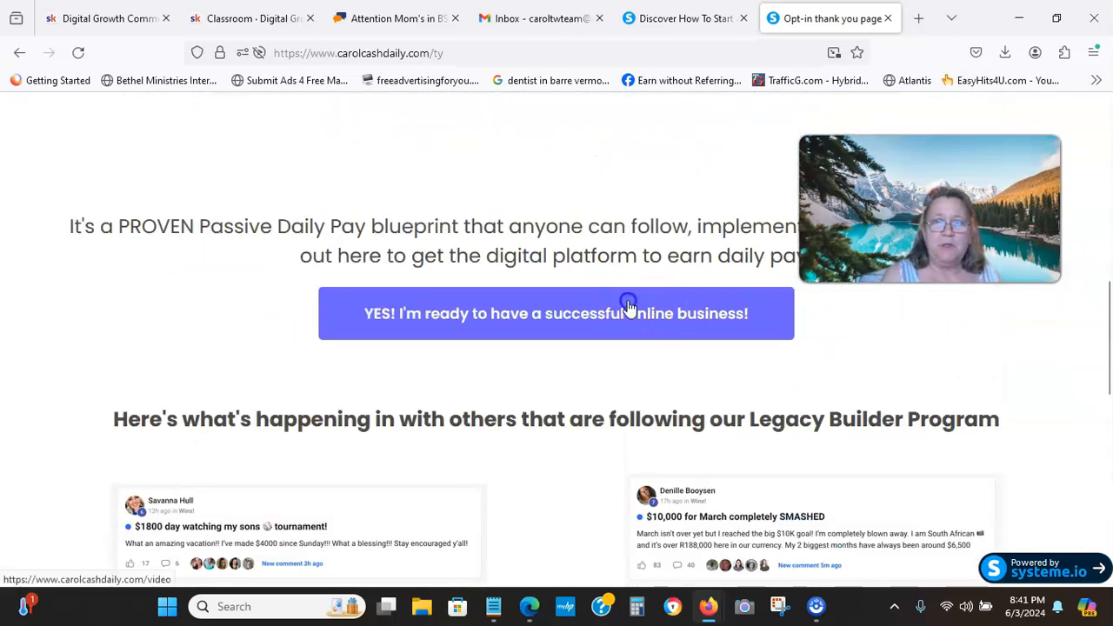
left_click(556, 314)
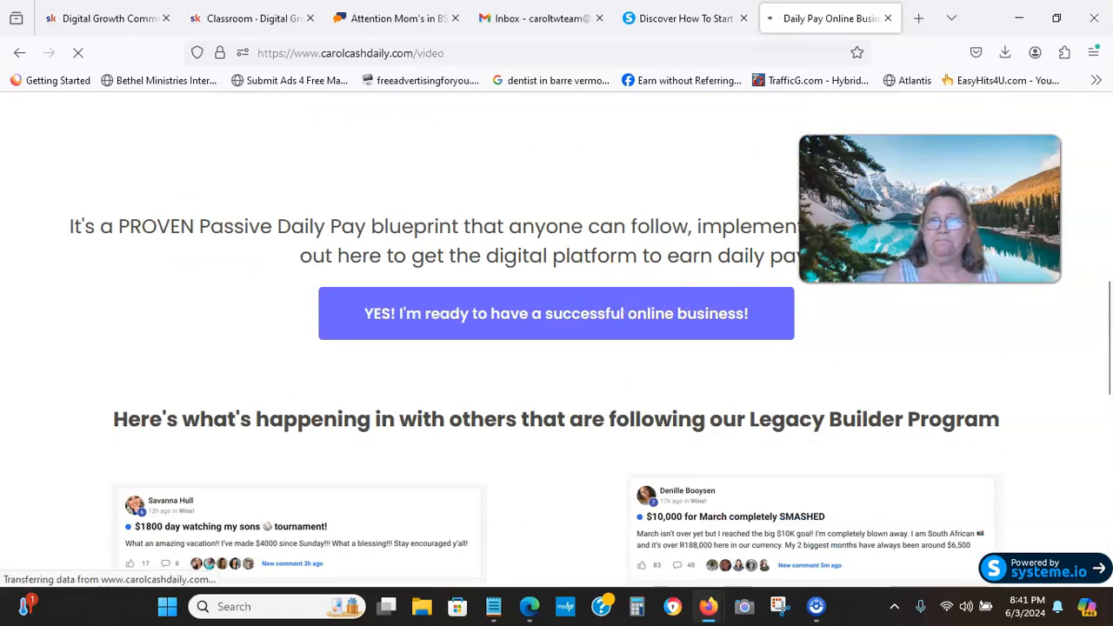
Step: Scroll through the Daily Pay Online Business video page past its video and pitch
left_click(556, 313)
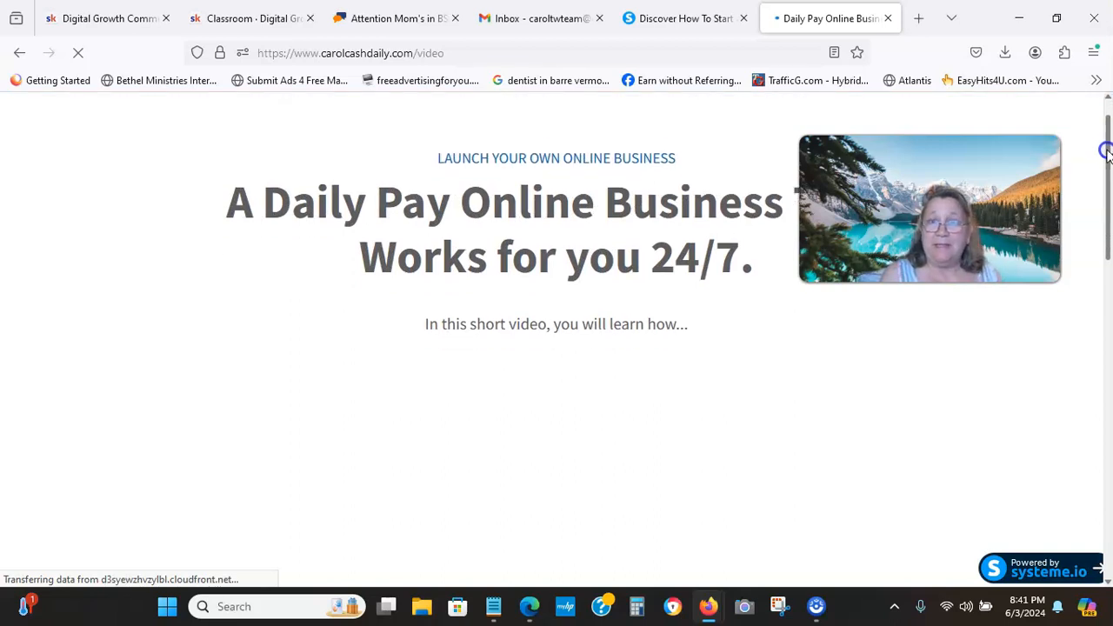
scroll("down", 3)
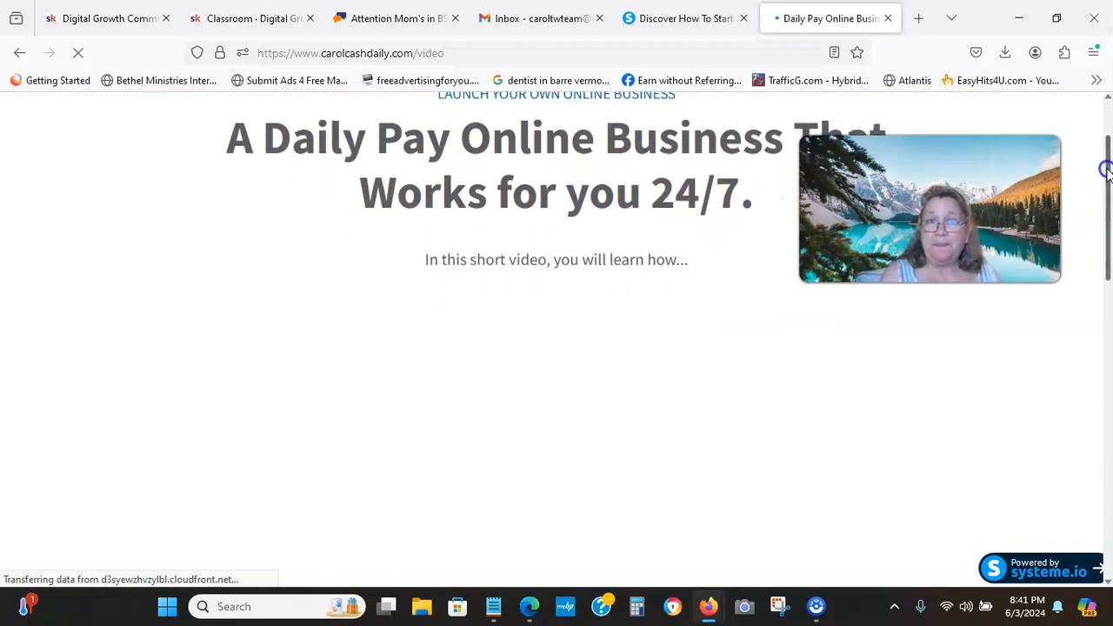
scroll("down", 3)
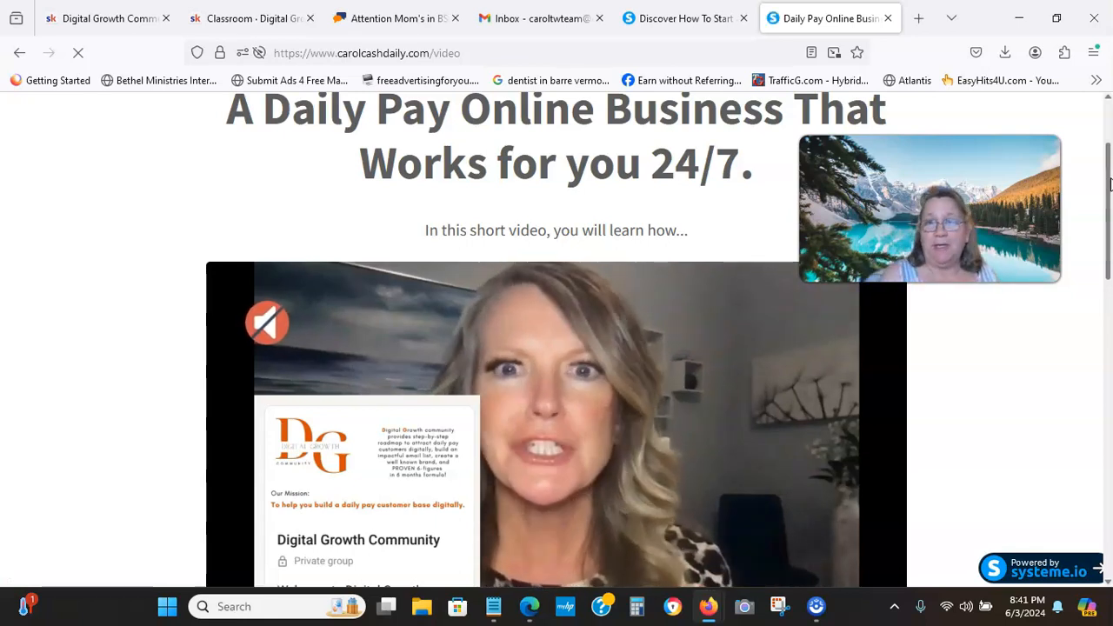
scroll("down", 3)
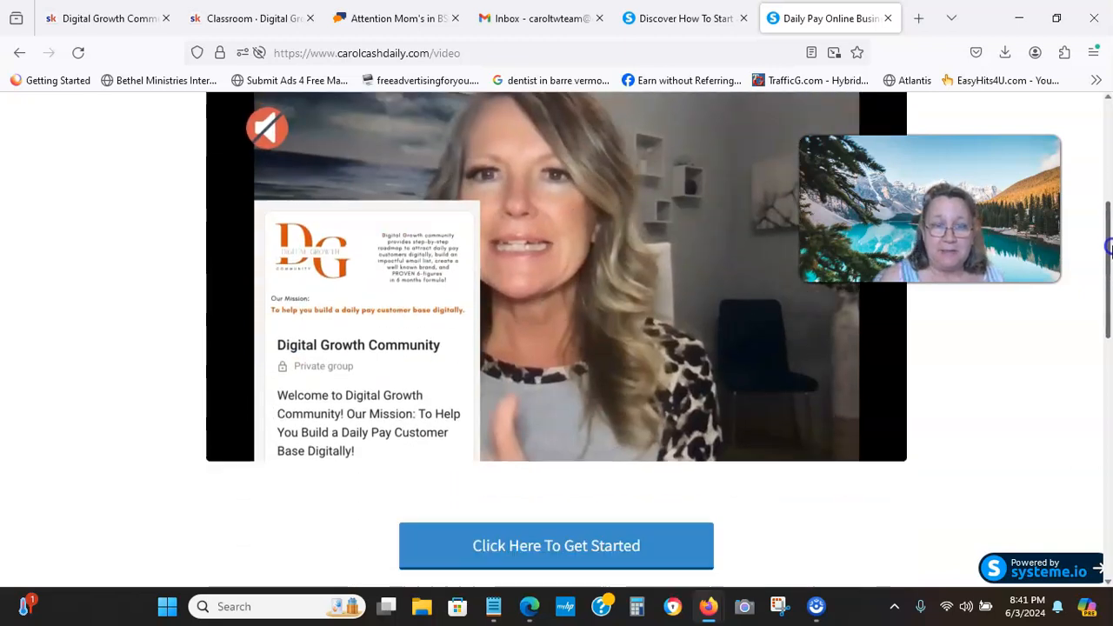
scroll("down", 3)
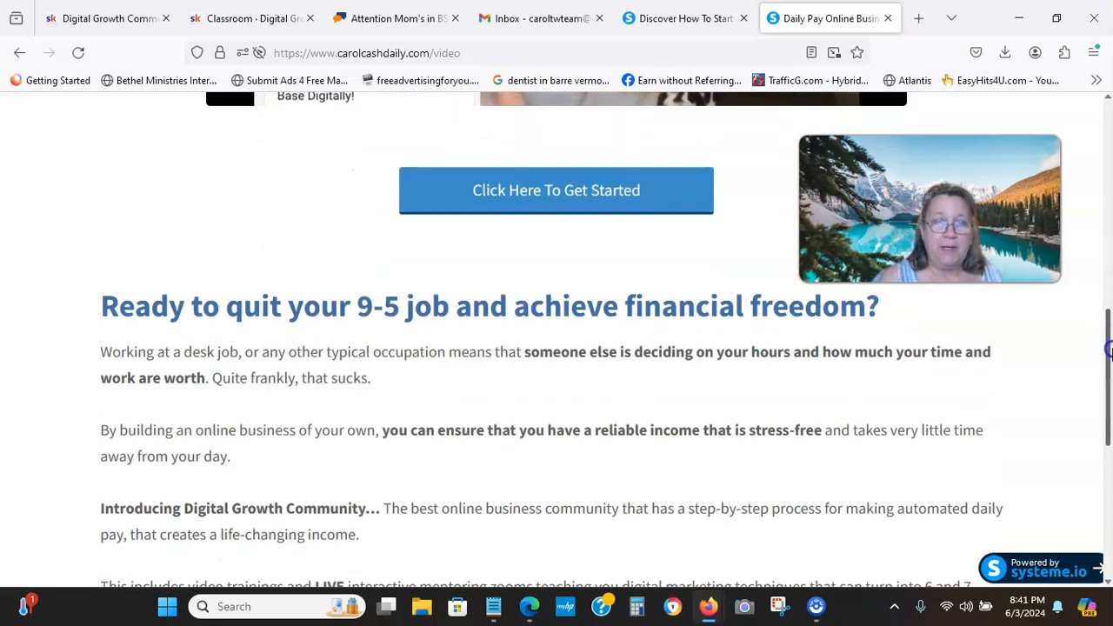
scroll("down", 3)
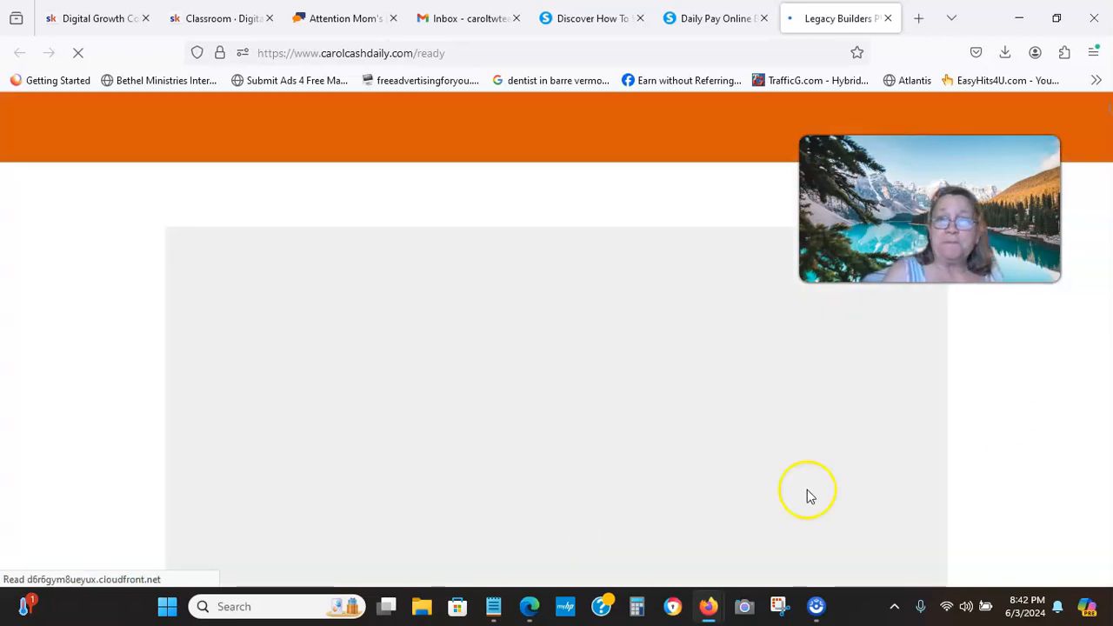
mouse_move(1105, 111)
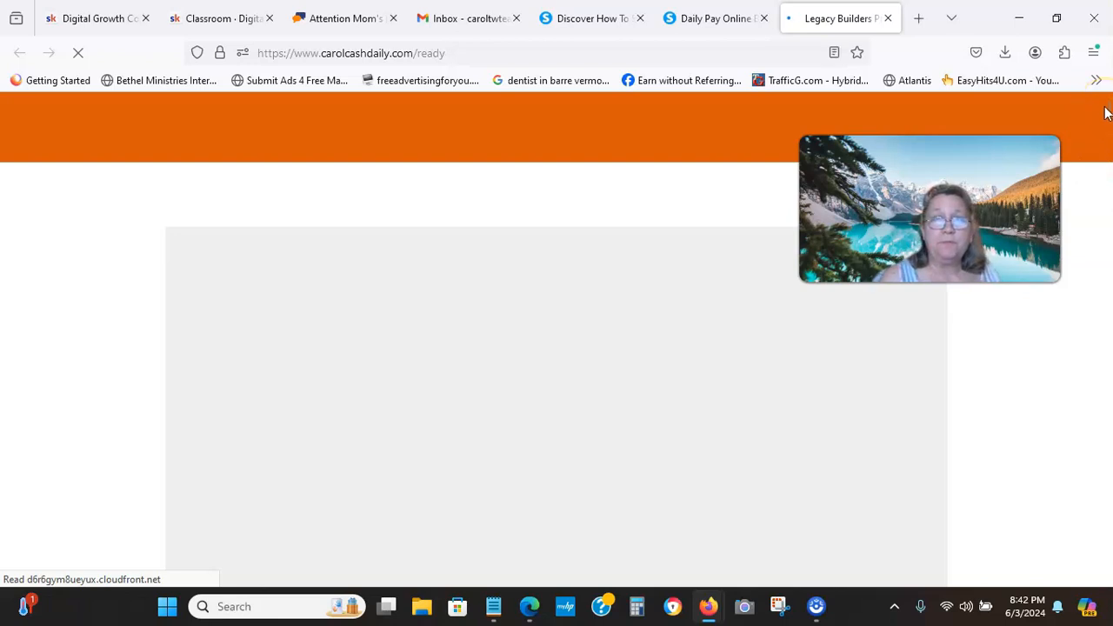
Step: Return to the 'Discover How To Start' opt-in landing page tab
left_click(592, 18)
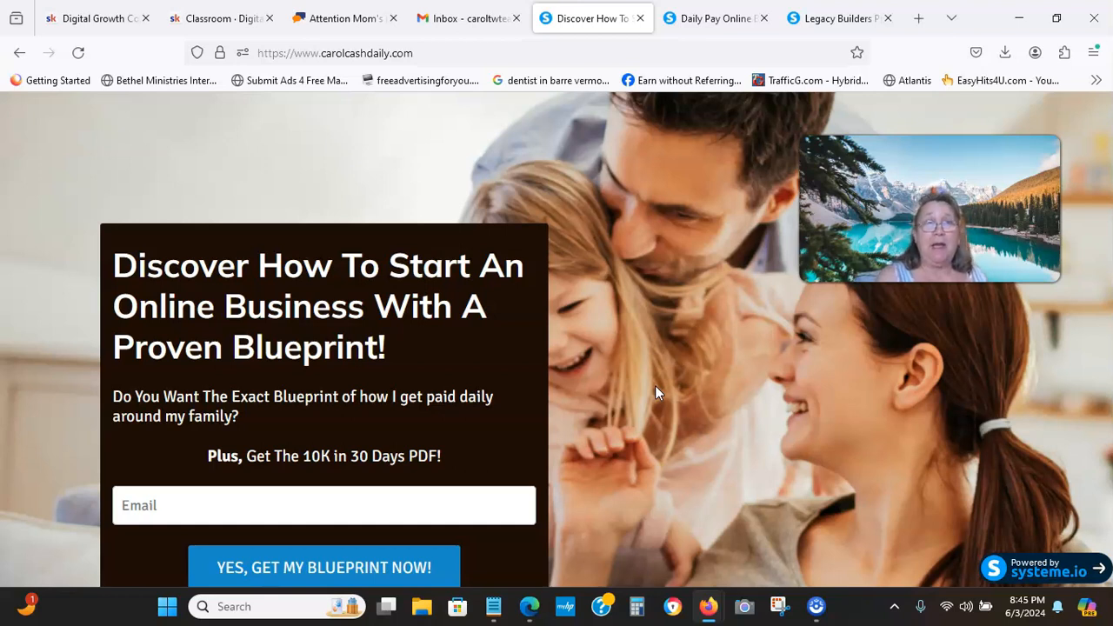
mouse_move(326, 163)
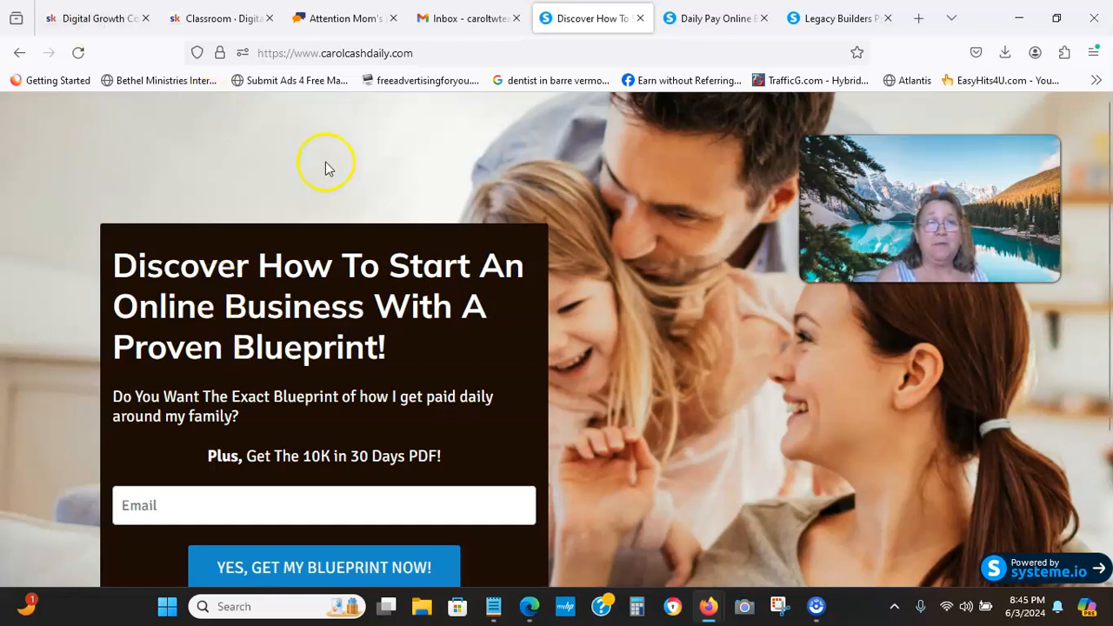
mouse_move(618, 329)
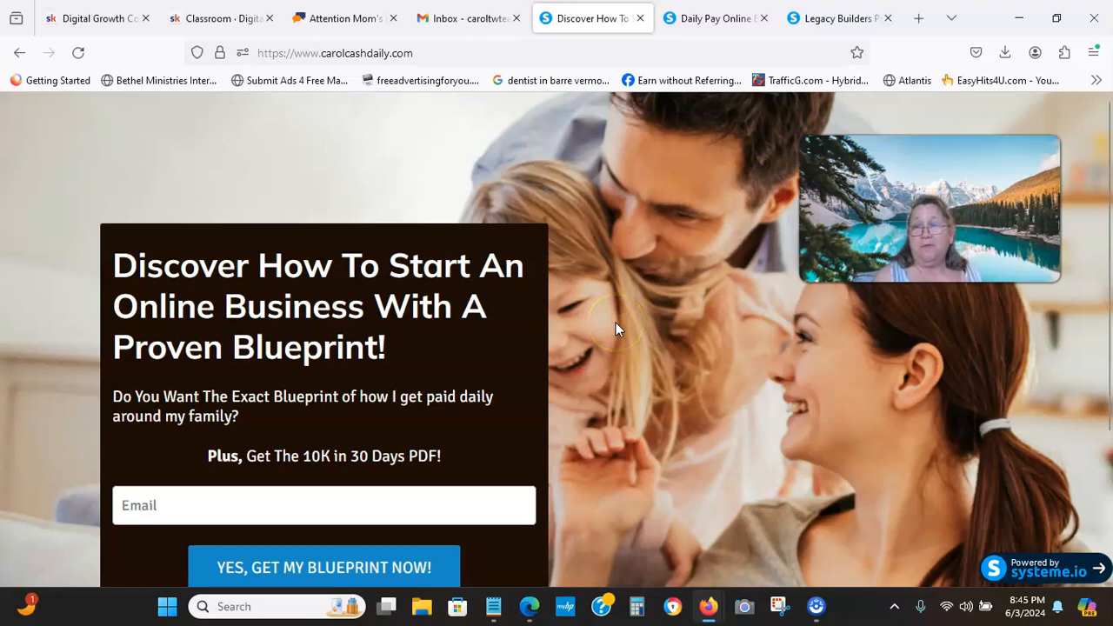